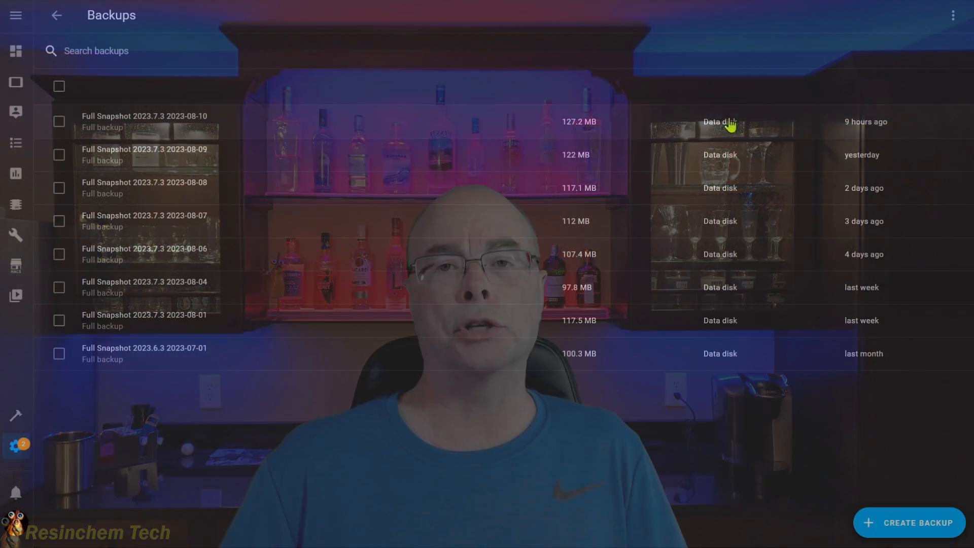
View the discovery error logs, then show the Backups page with full snapshots, latest 9 hours ago.
left_click(509, 280)
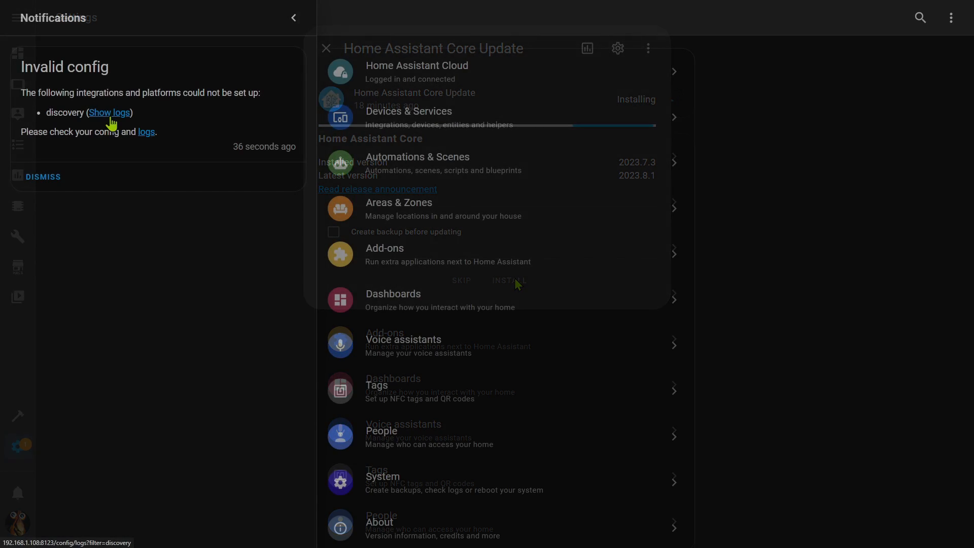
left_click(109, 112)
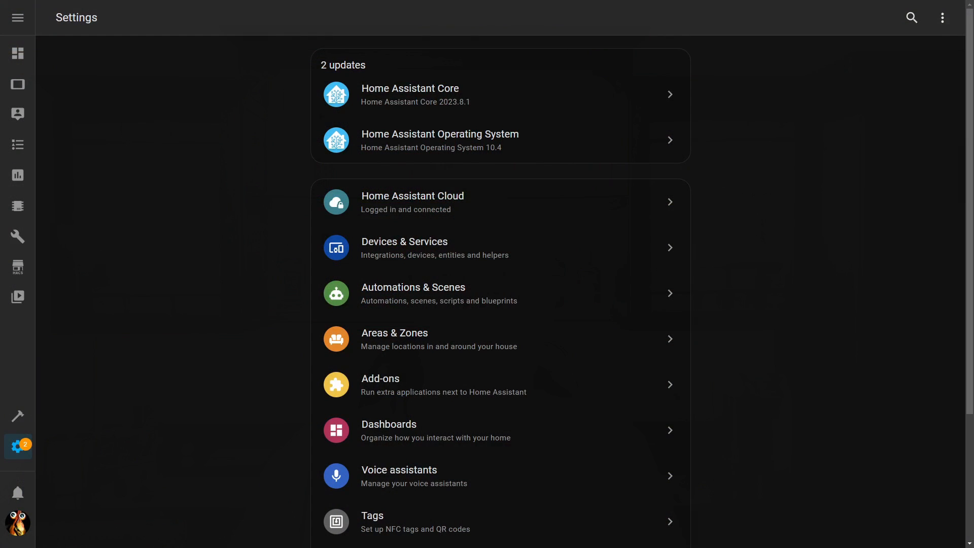
mouse_move(704, 213)
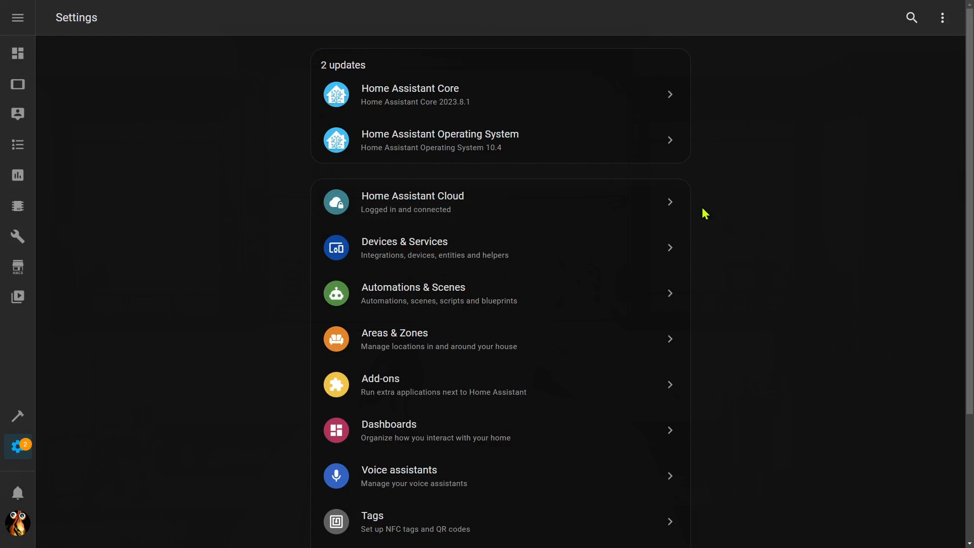
mouse_move(565, 105)
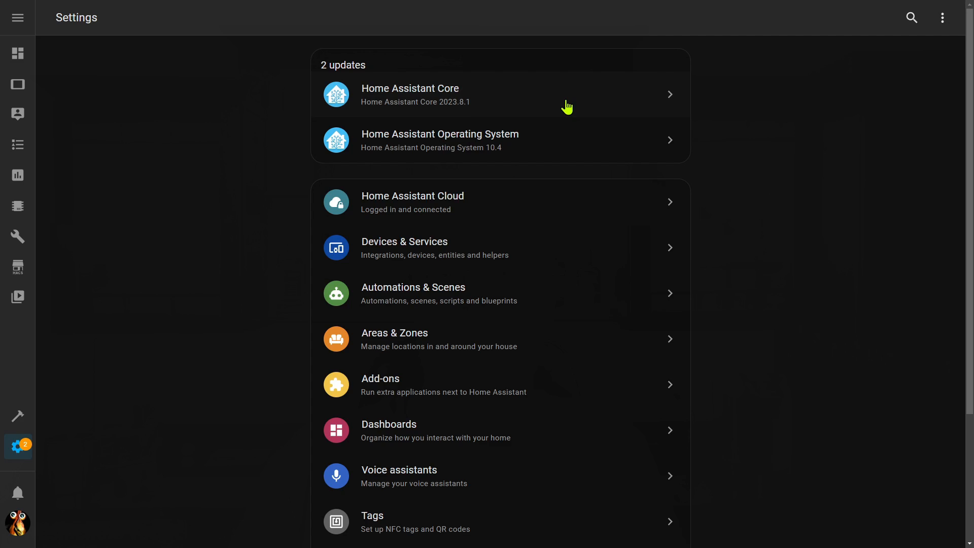
mouse_move(567, 137)
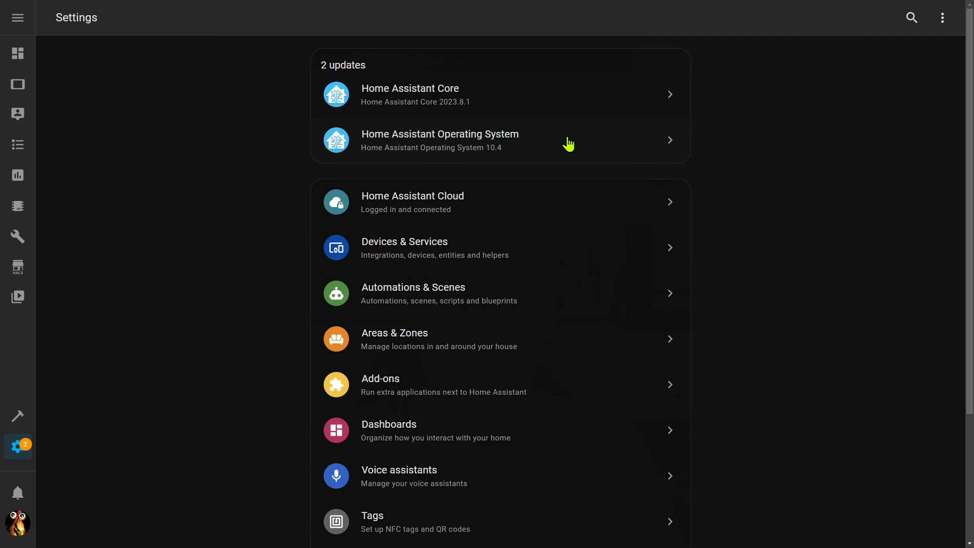
mouse_move(755, 410)
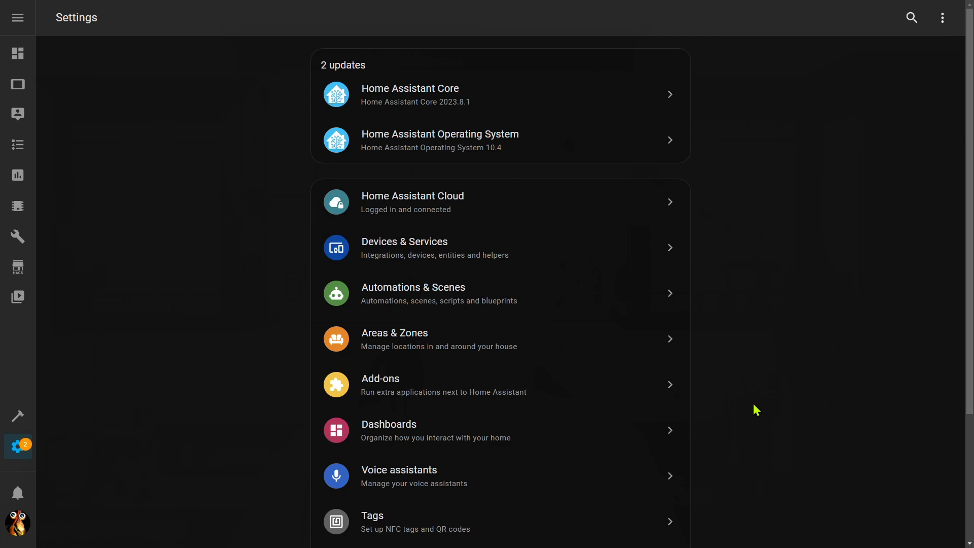
scroll("down", 3)
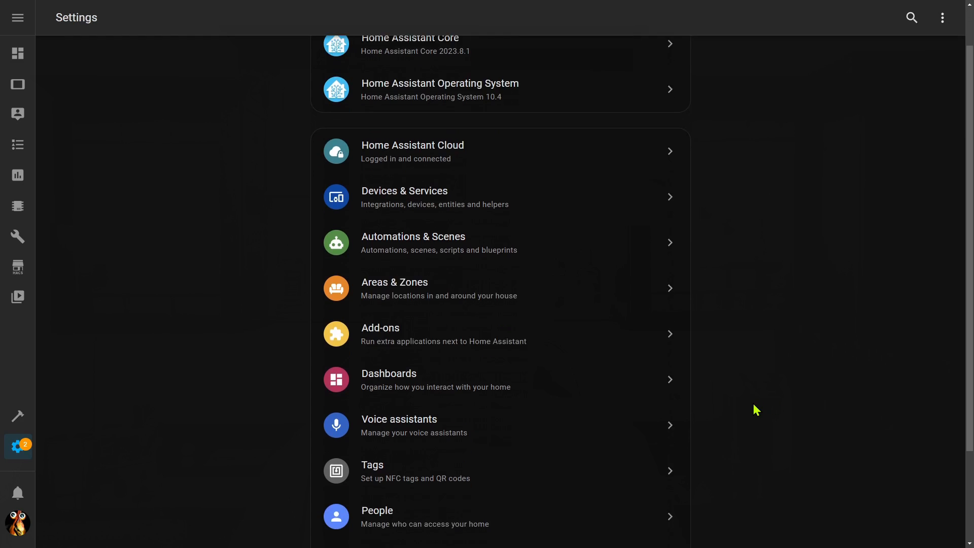
scroll("down", 3)
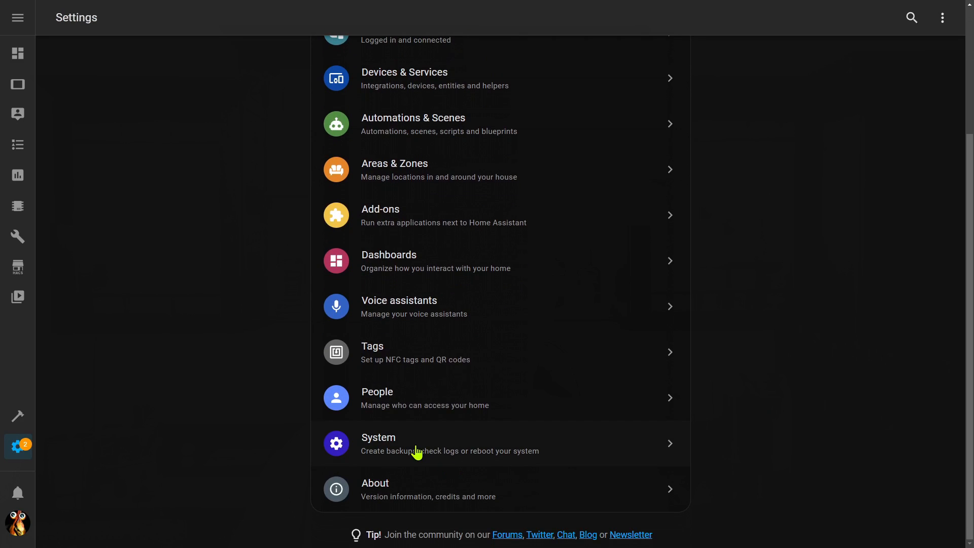
left_click(377, 443)
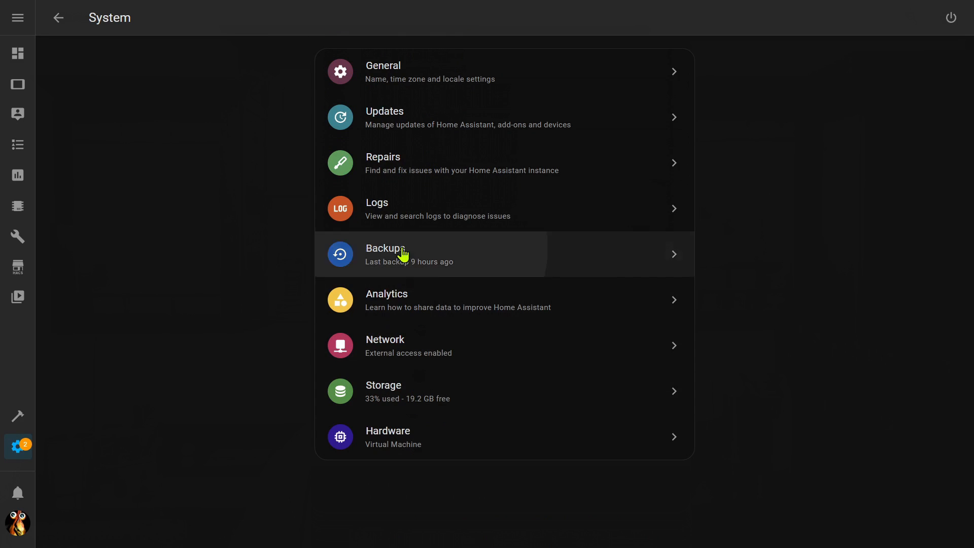
left_click(404, 253)
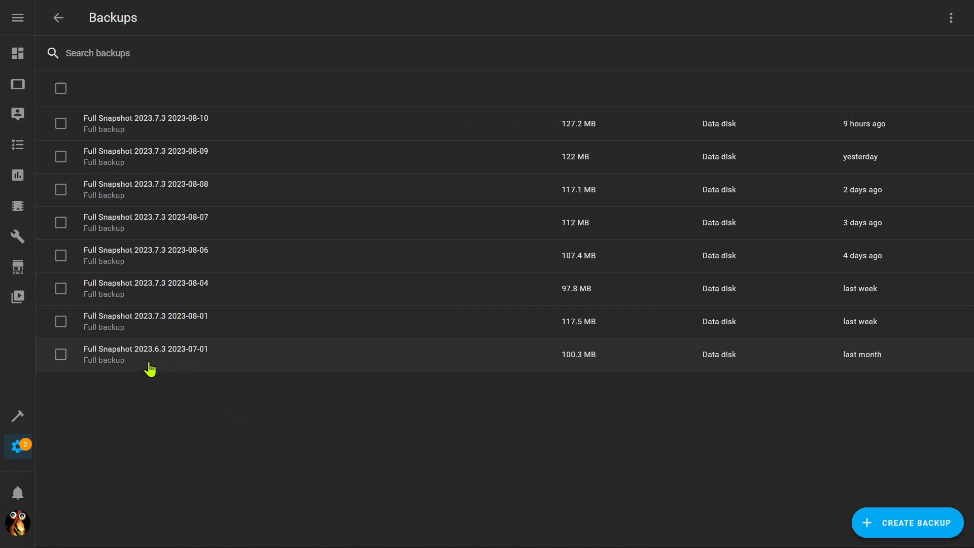
mouse_move(305, 227)
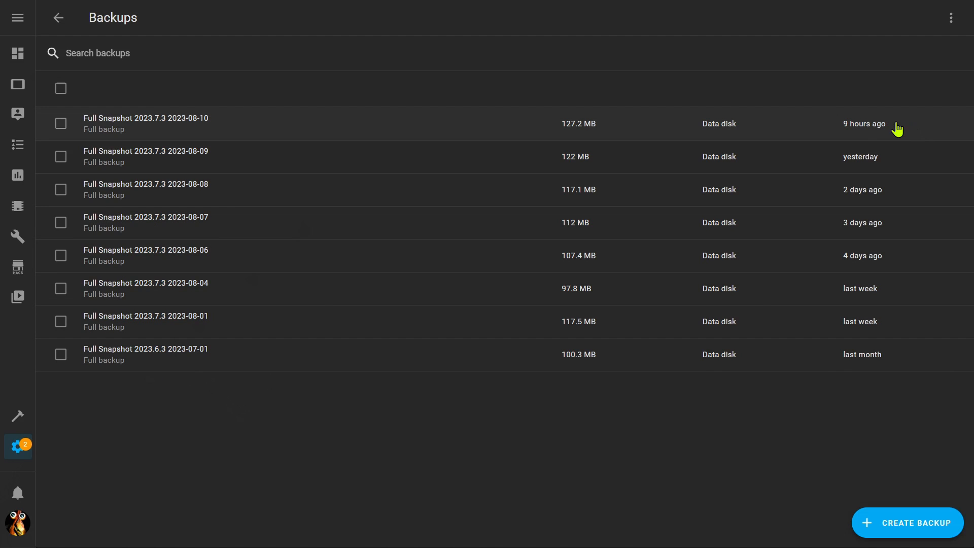
mouse_move(740, 101)
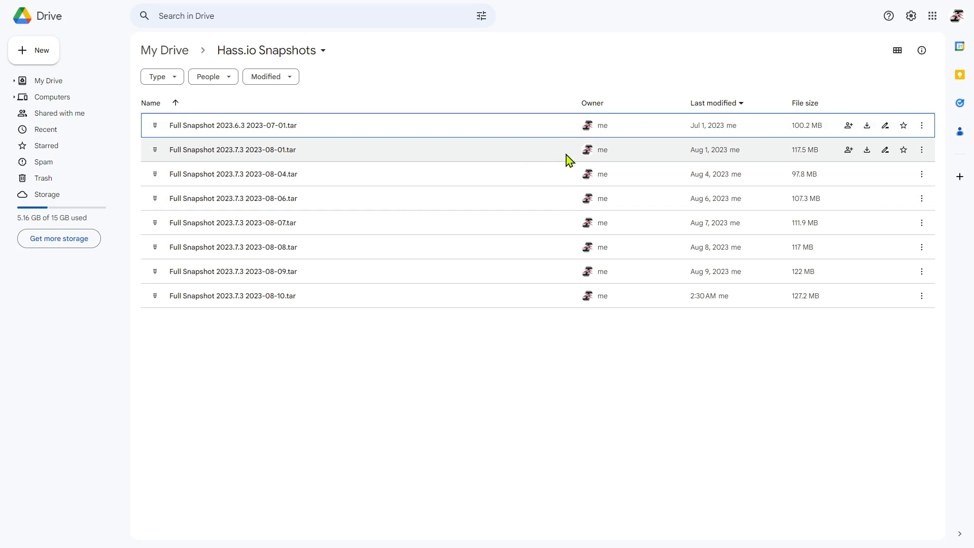
mouse_move(702, 314)
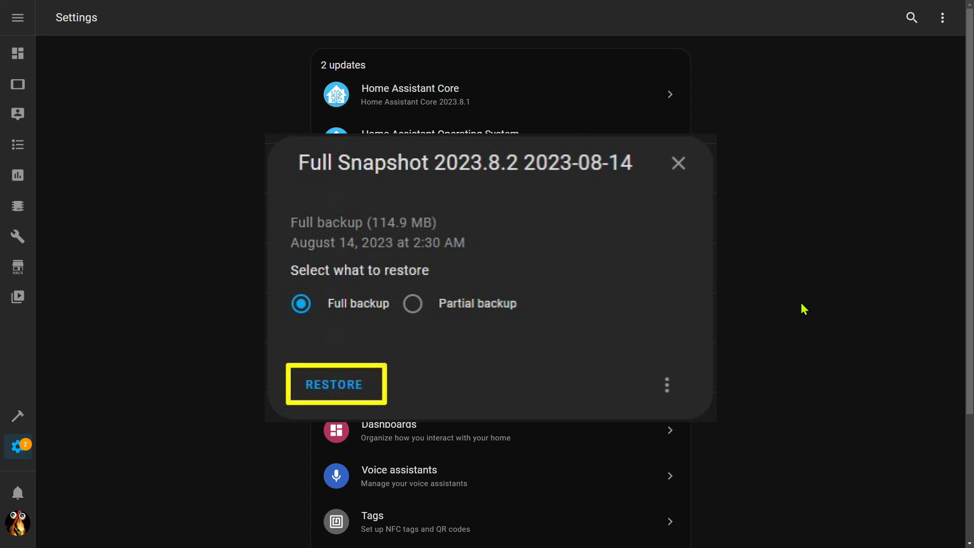
left_click(678, 164)
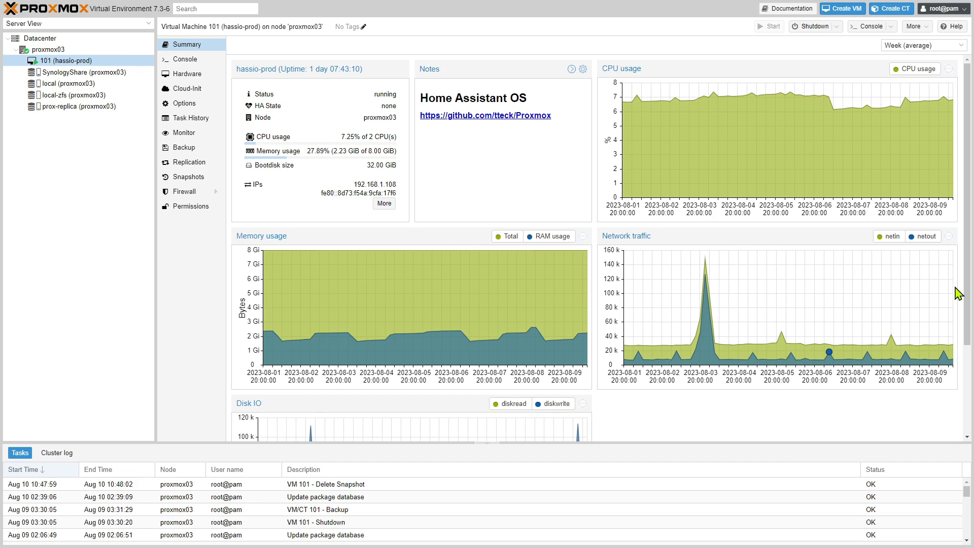
mouse_move(719, 201)
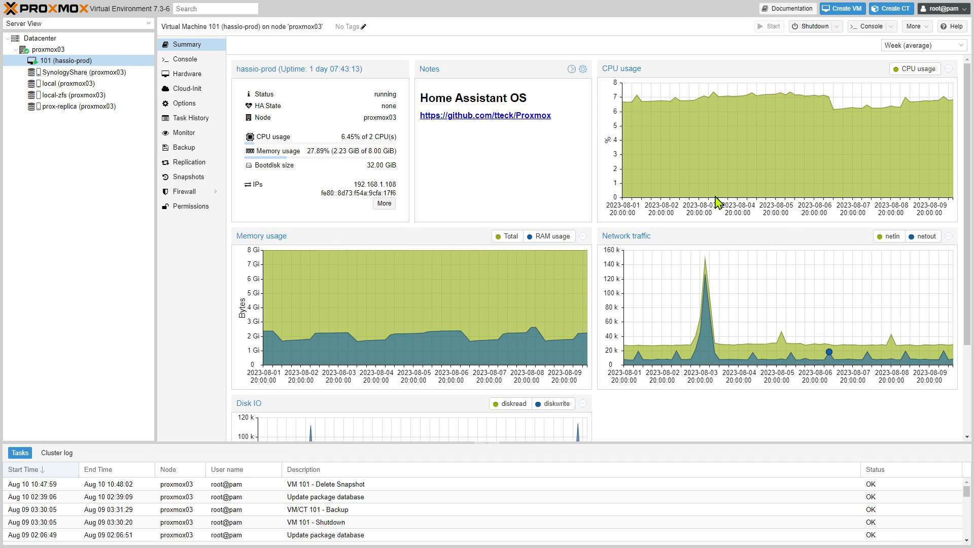
mouse_move(574, 217)
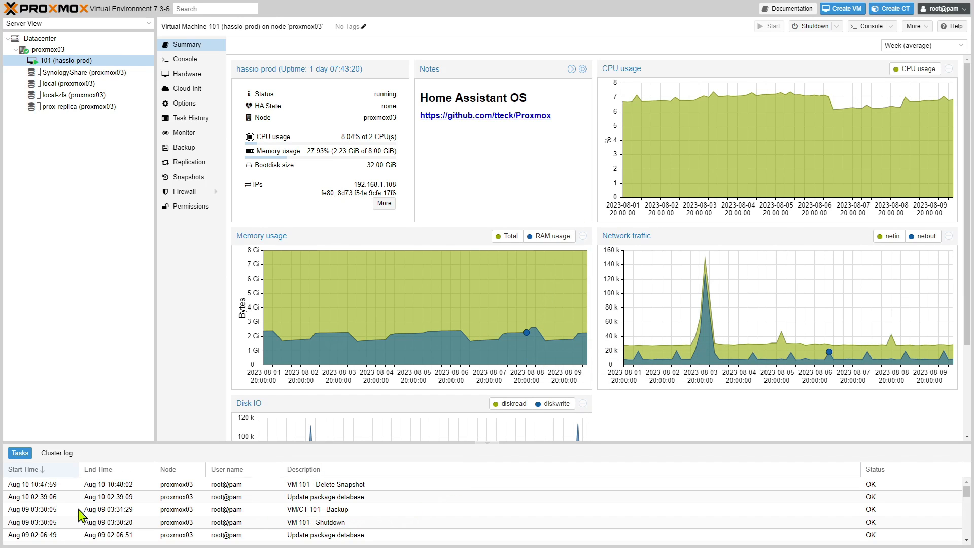
mouse_move(106, 515)
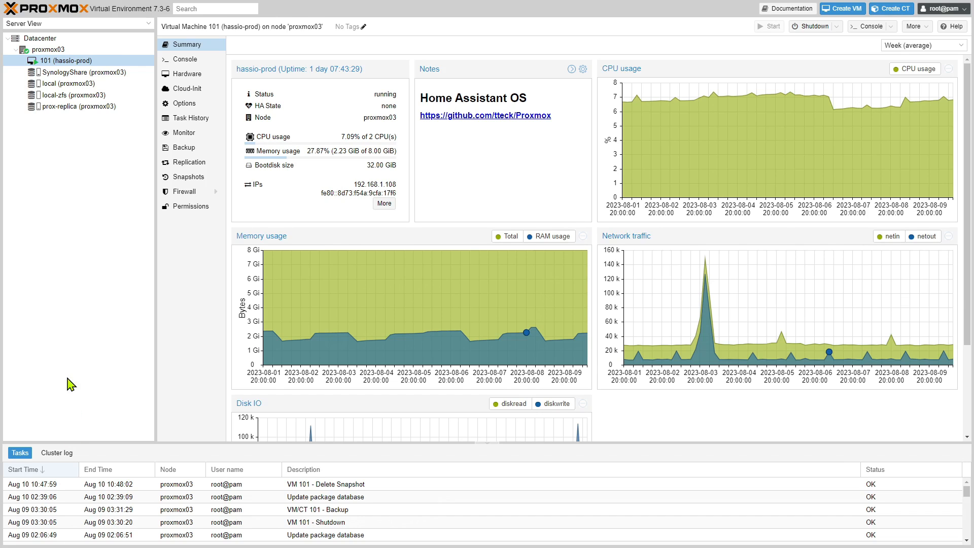
mouse_move(77, 62)
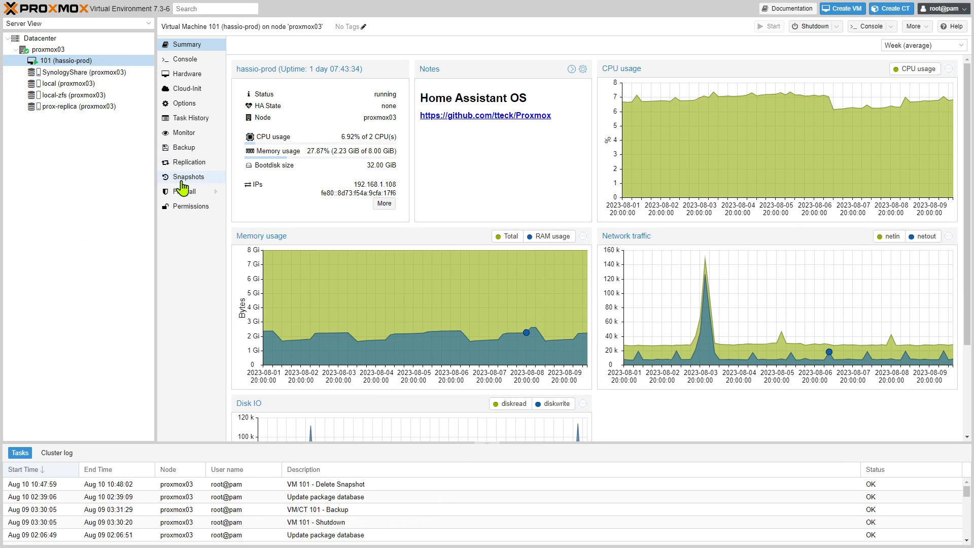
Take a hassio-prod VM snapshot named Before_HAOS_10_4 including RAM and dismiss the task output.
left_click(187, 177)
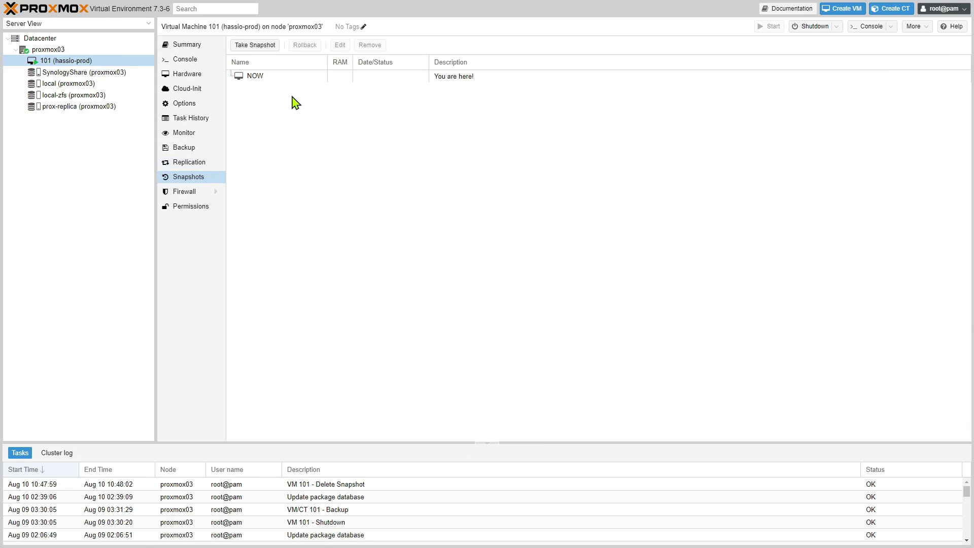
mouse_move(255, 44)
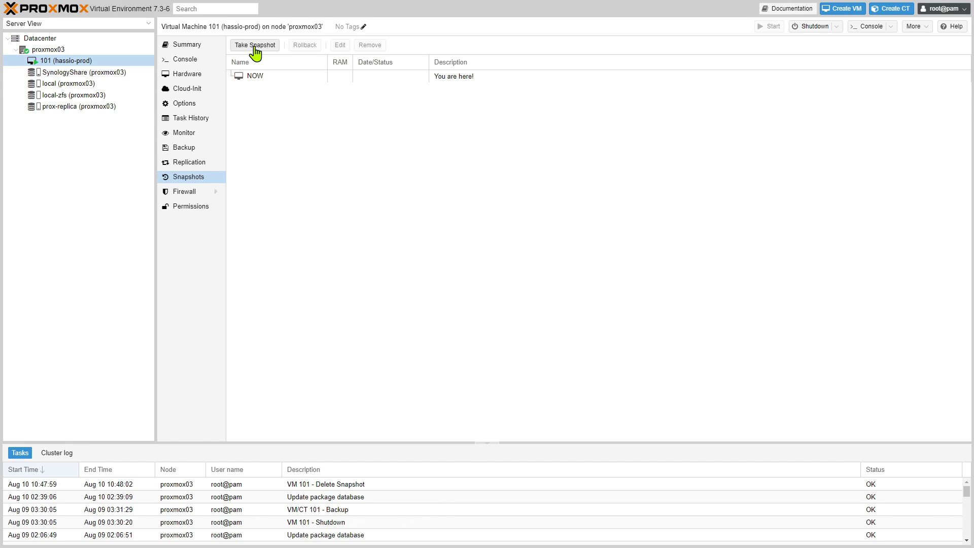
left_click(253, 44)
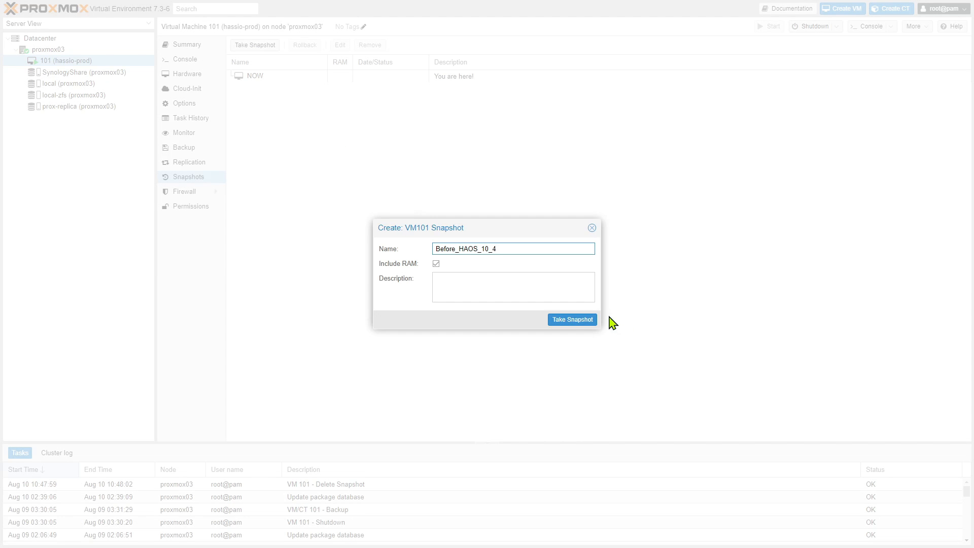
left_click(571, 320)
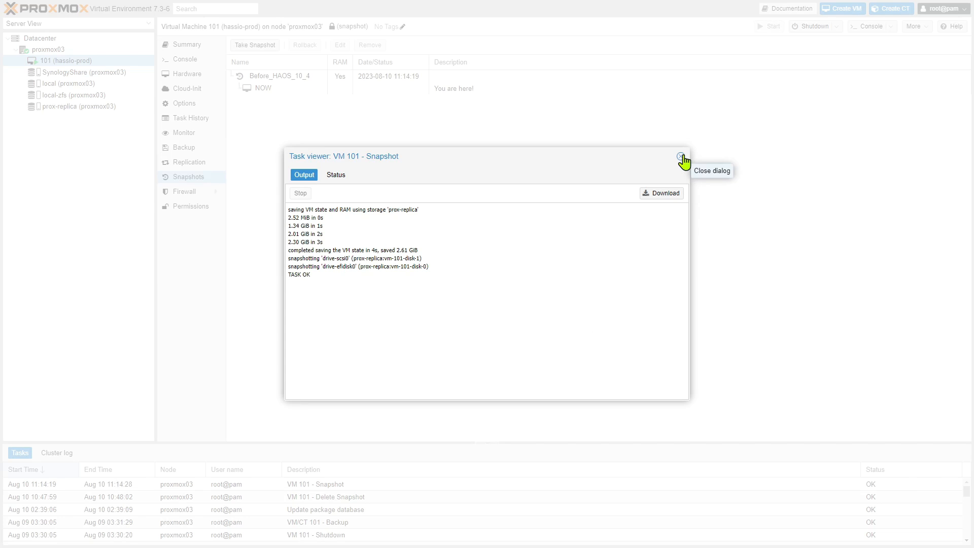
left_click(682, 158)
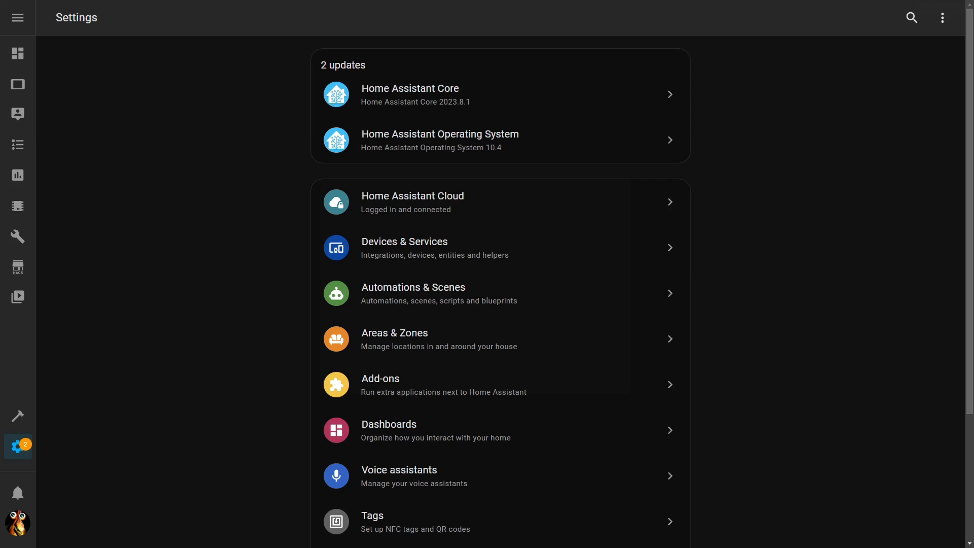
mouse_move(838, 322)
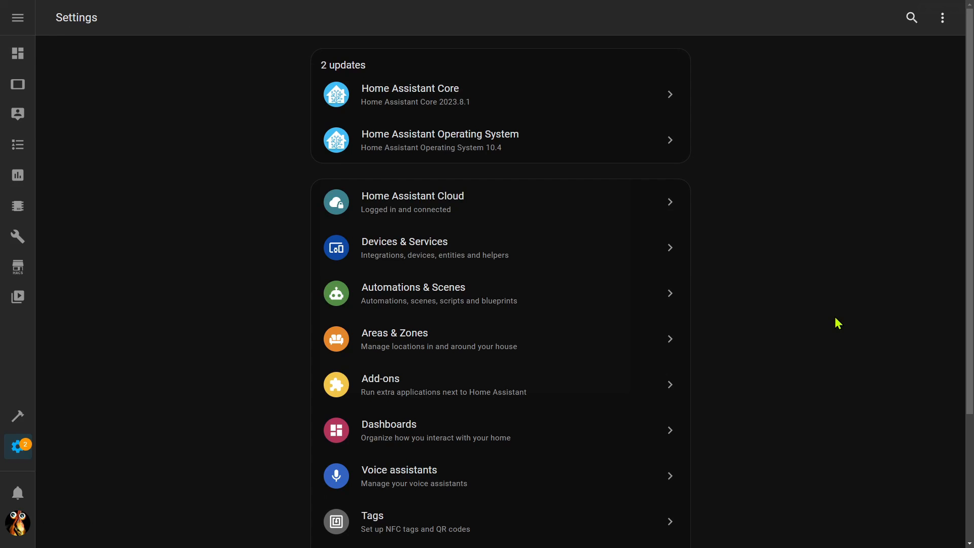
mouse_move(538, 190)
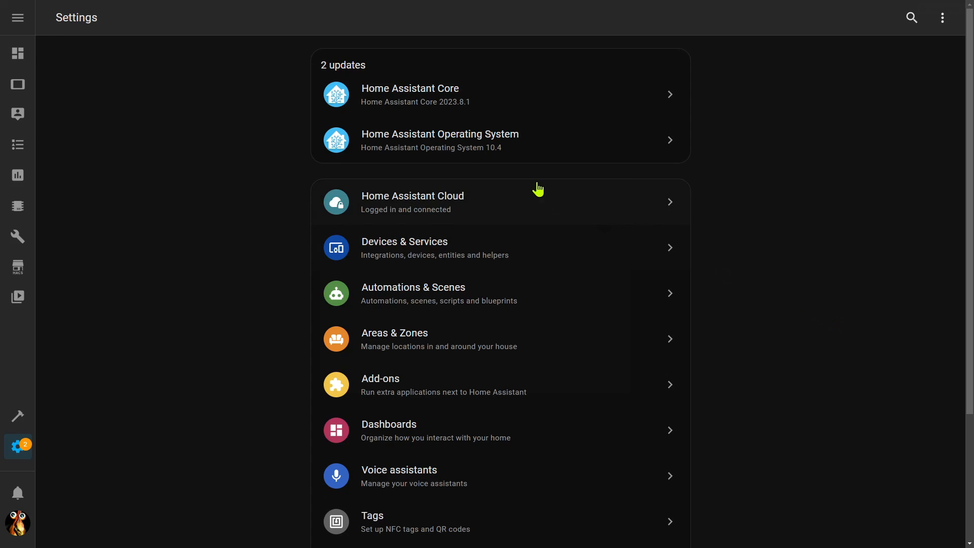
mouse_move(473, 149)
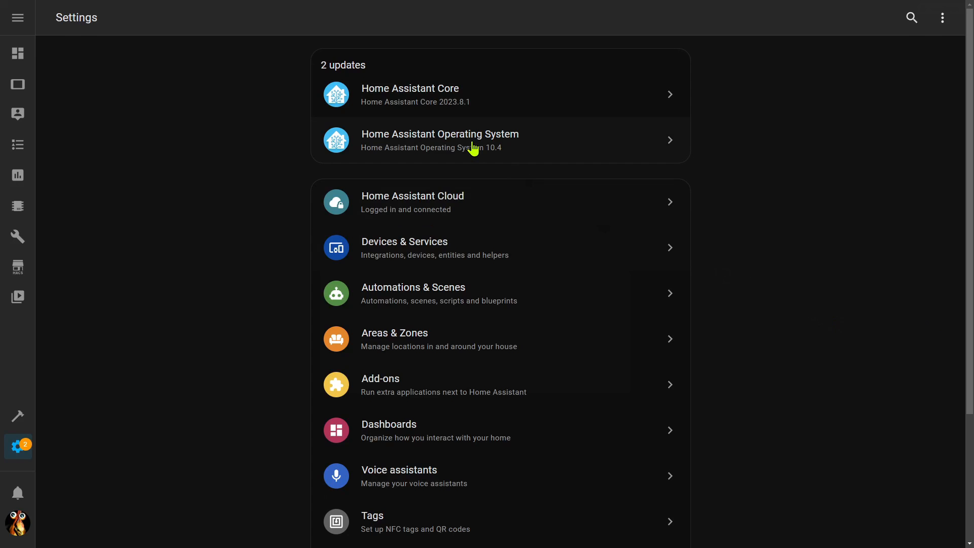
Install the Home Assistant Operating System 10.4 update and close the finished dialog.
left_click(439, 139)
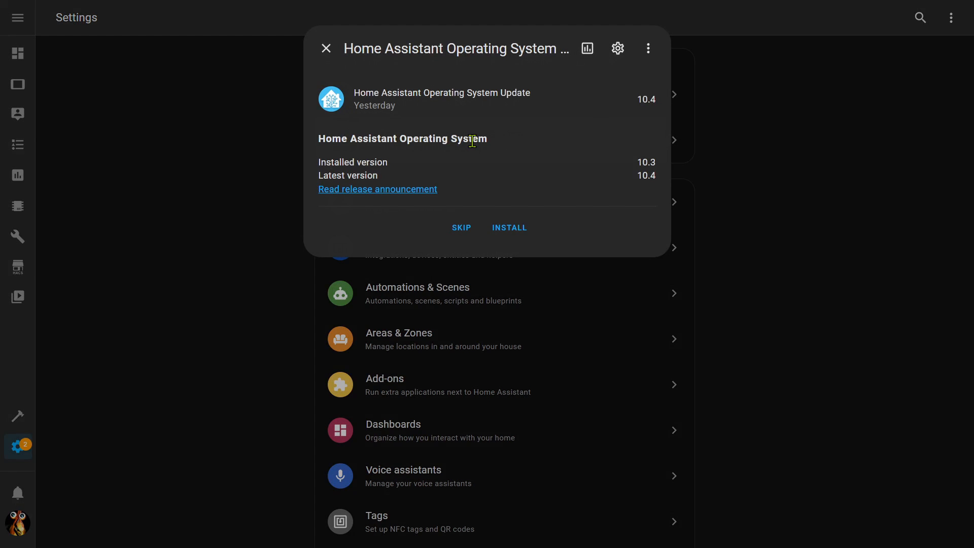
mouse_move(378, 189)
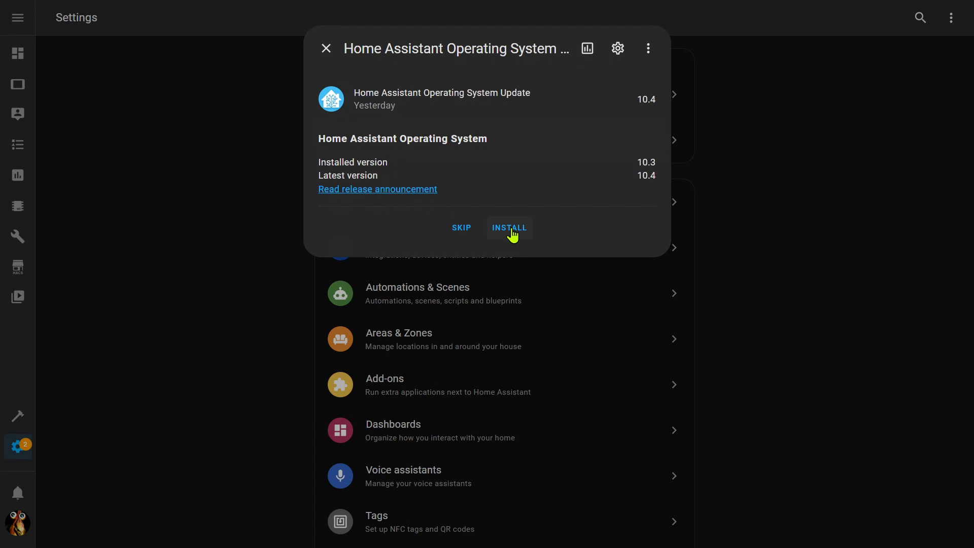
left_click(508, 228)
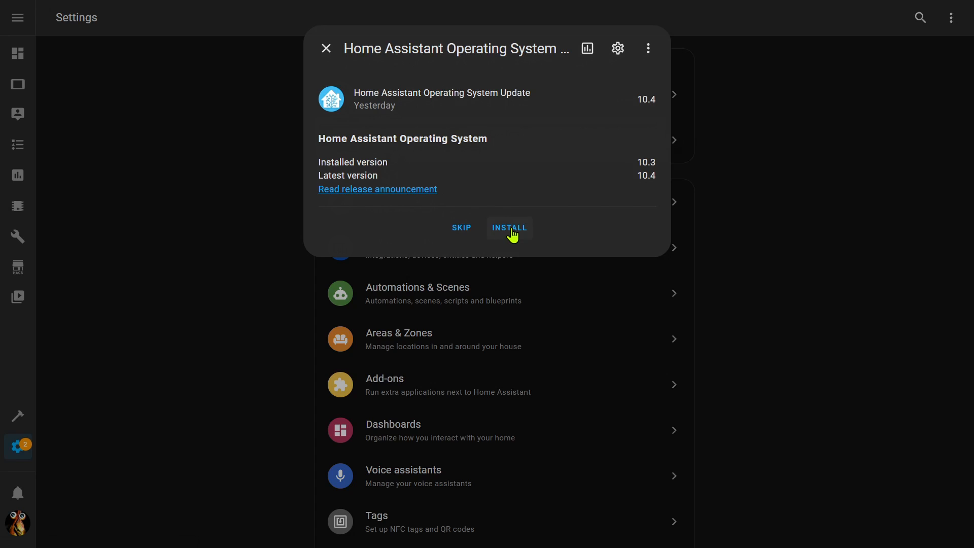
mouse_move(109, 510)
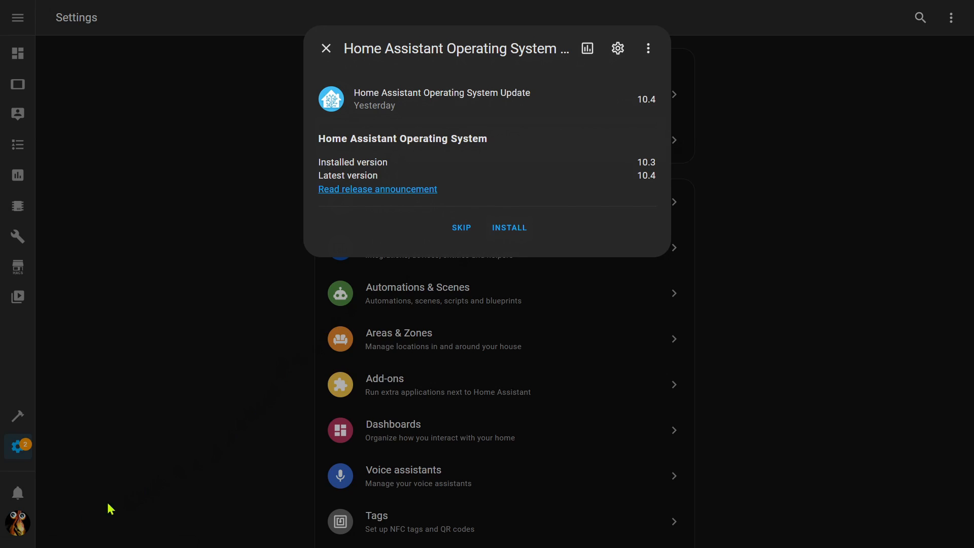
mouse_move(67, 535)
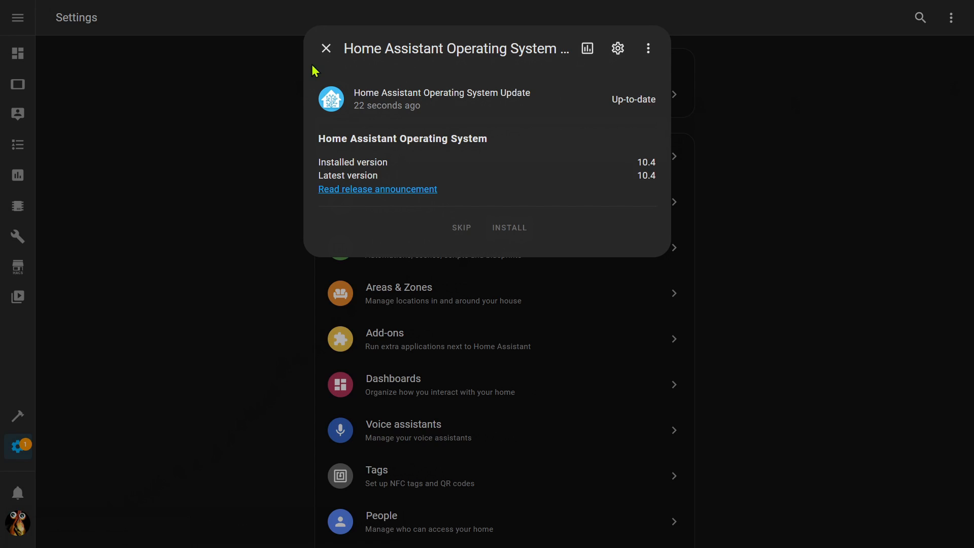
left_click(326, 49)
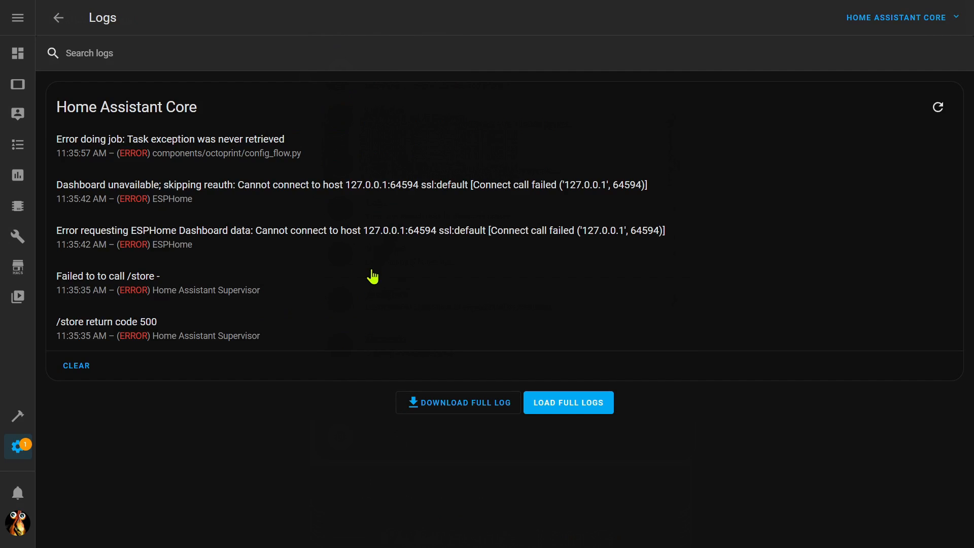
mouse_move(310, 302)
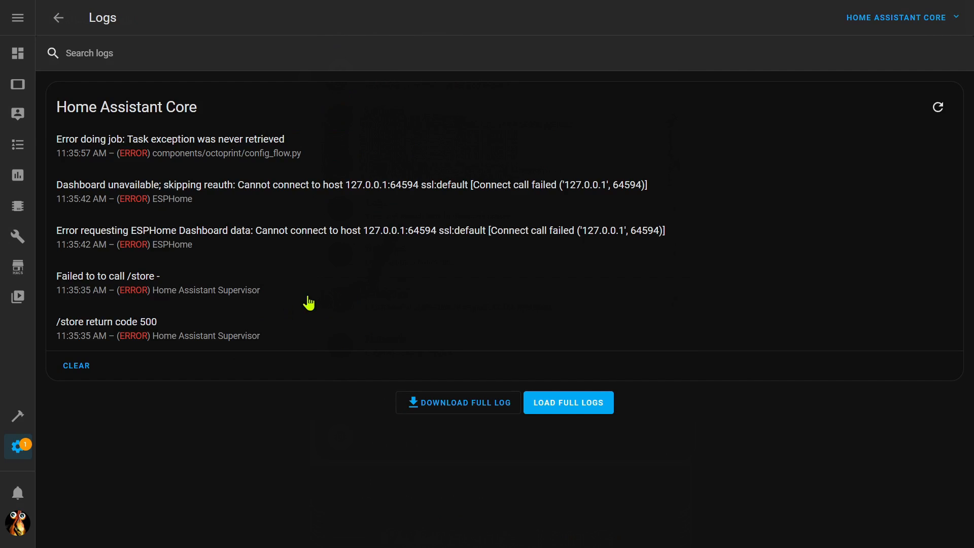
mouse_move(149, 305)
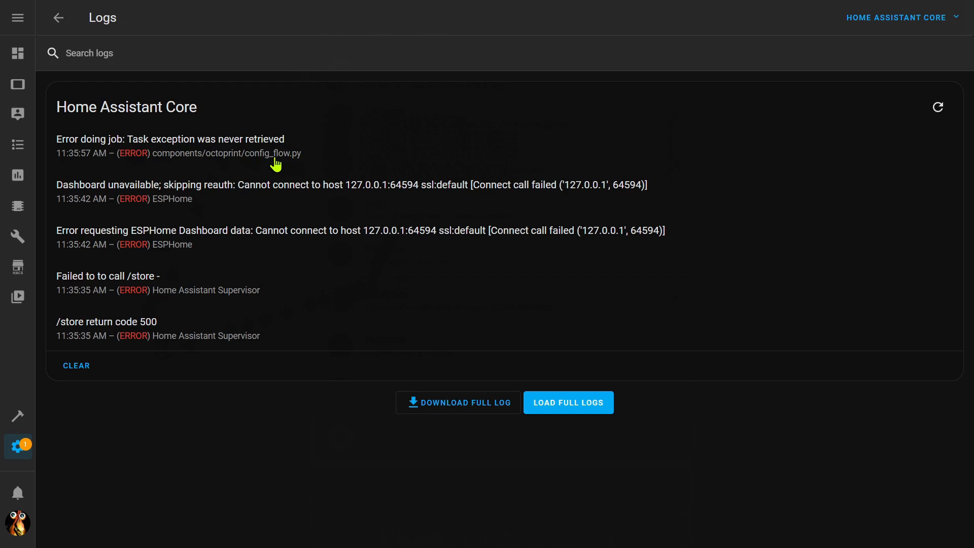
mouse_move(283, 163)
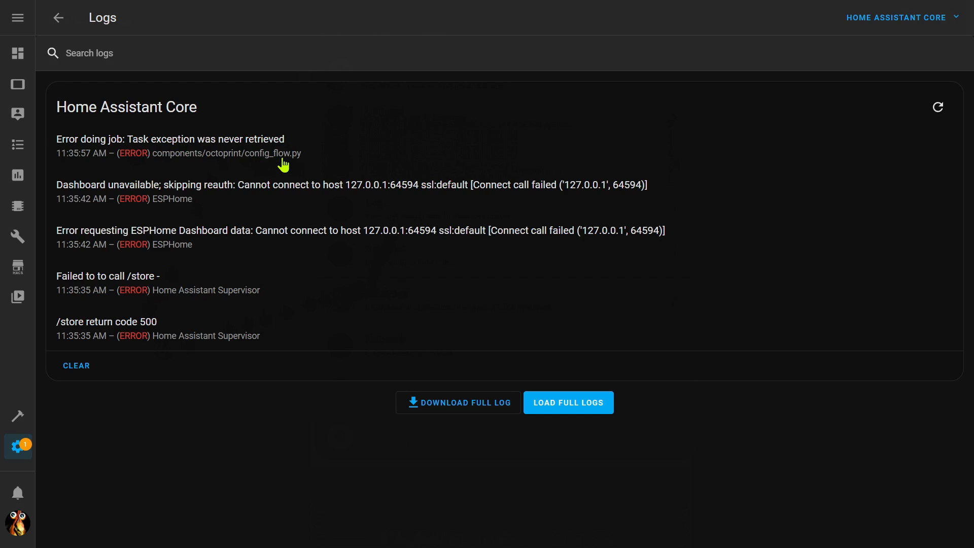
mouse_move(143, 337)
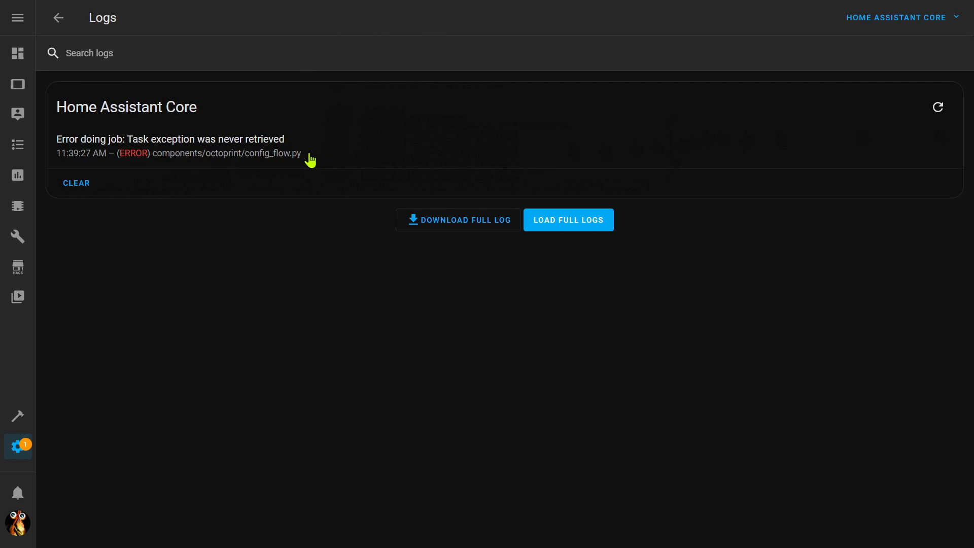
mouse_move(17, 85)
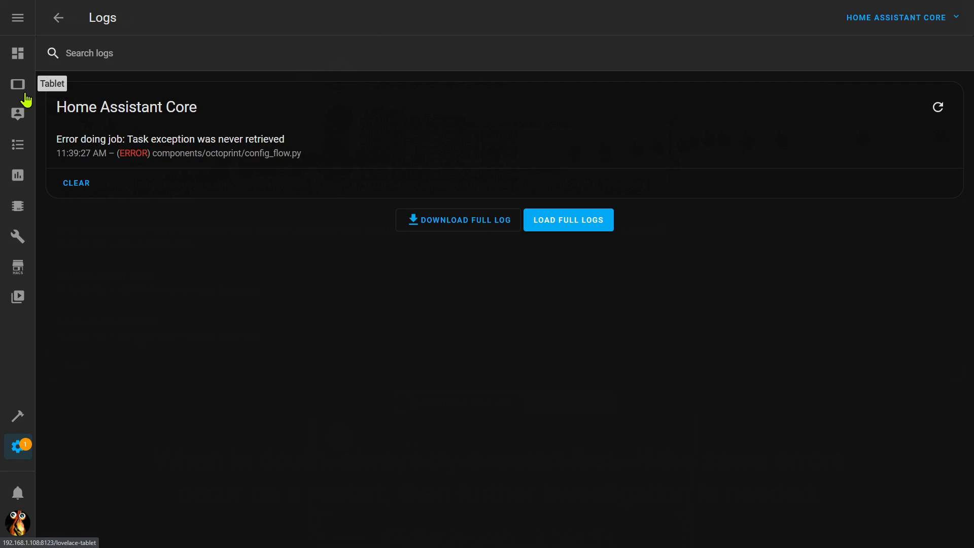
Confirm the Tablet dashboard still loads, then show the log source list.
left_click(17, 85)
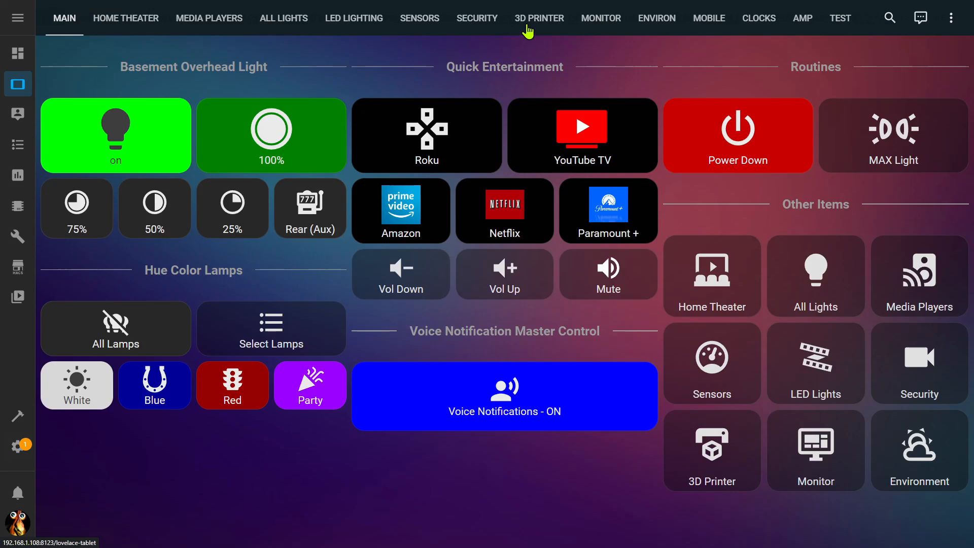
mouse_move(164, 81)
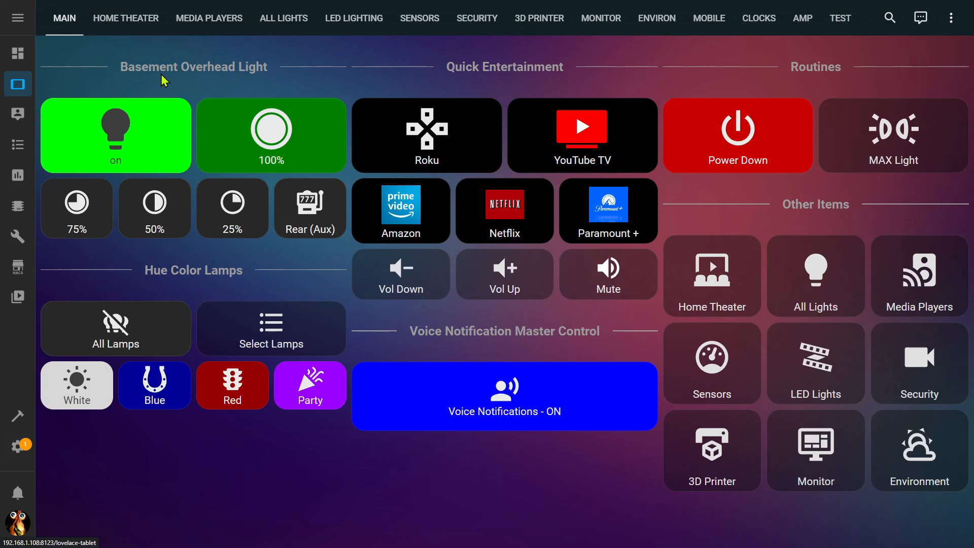
mouse_move(181, 87)
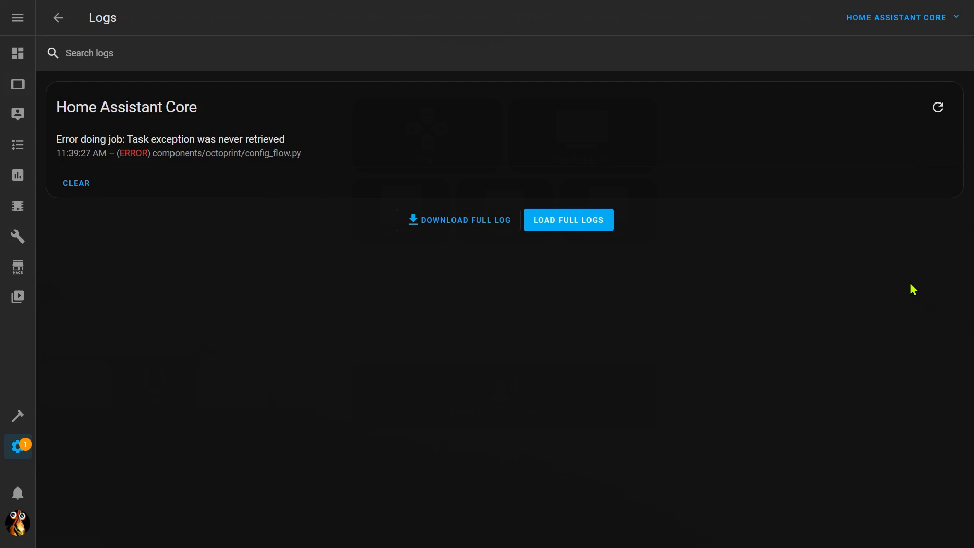
left_click(898, 17)
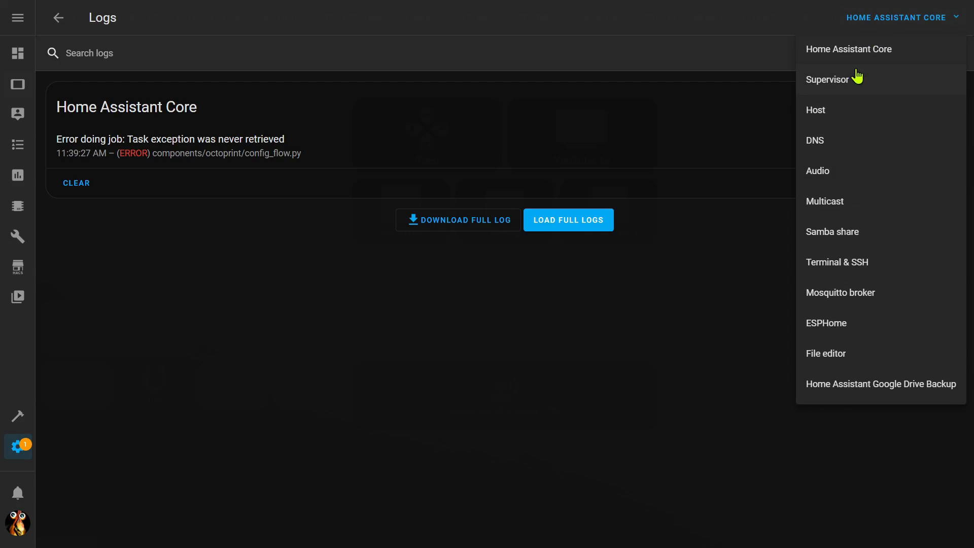
Review the Supervisor log entries and return to the System settings page.
left_click(827, 79)
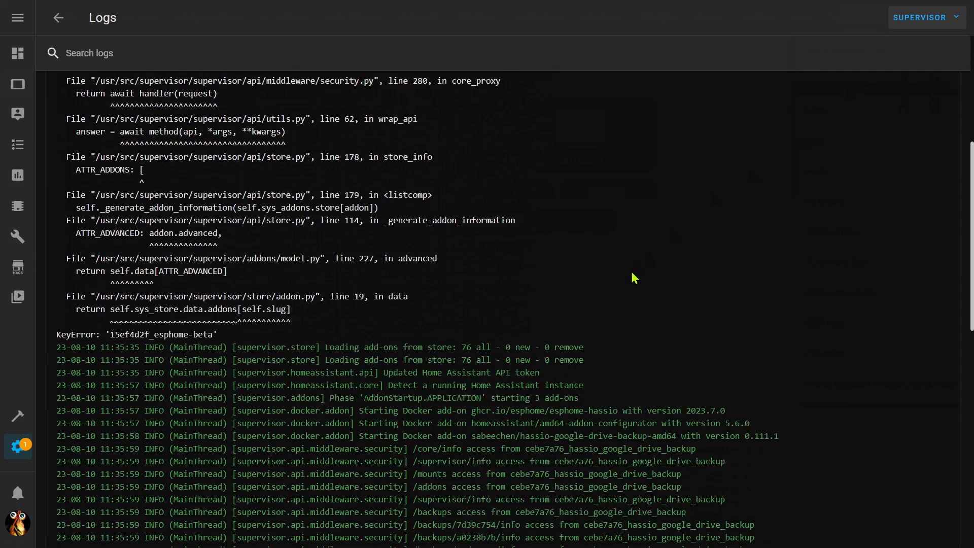
scroll("down", 3)
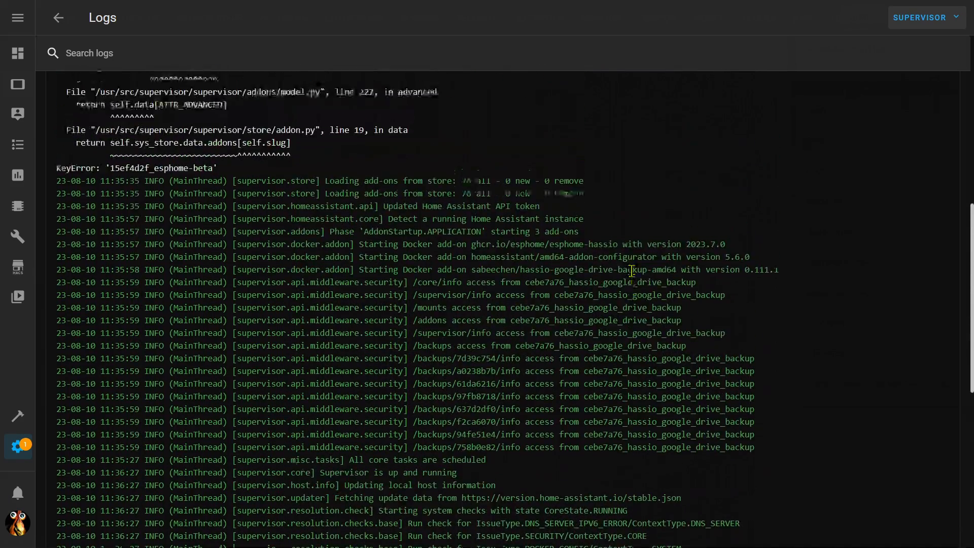
left_click(922, 17)
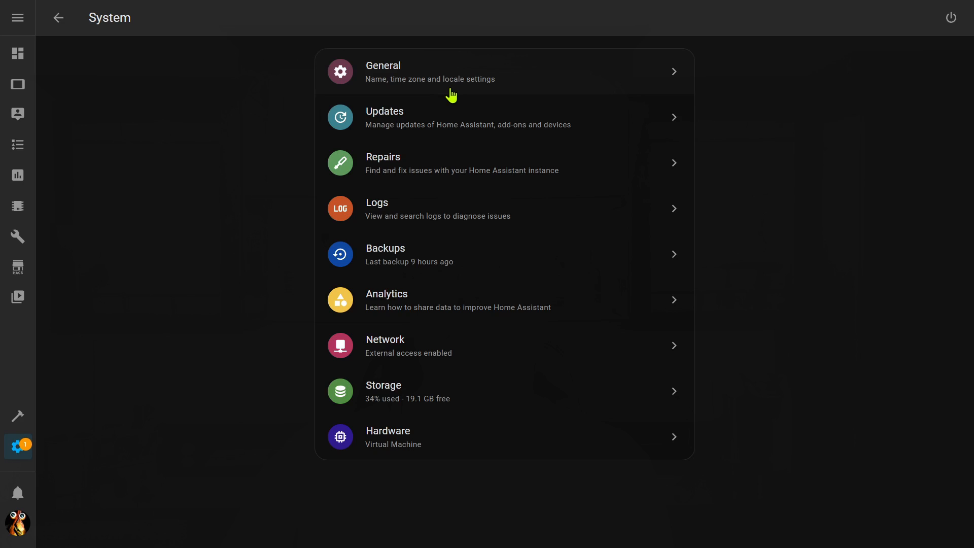
Show the Core update details: installed 2023.7.3, latest 2023.8.1, backup enabled.
left_click(57, 18)
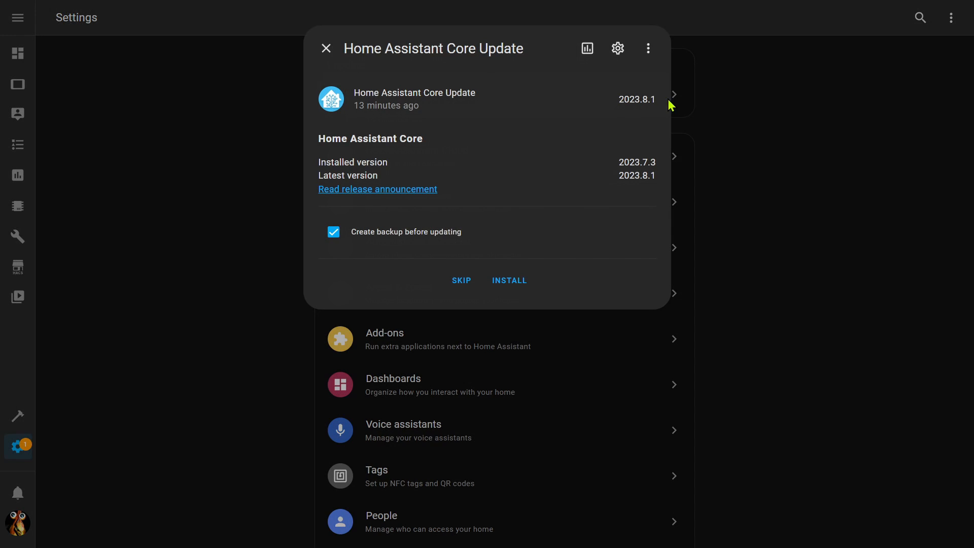
mouse_move(377, 190)
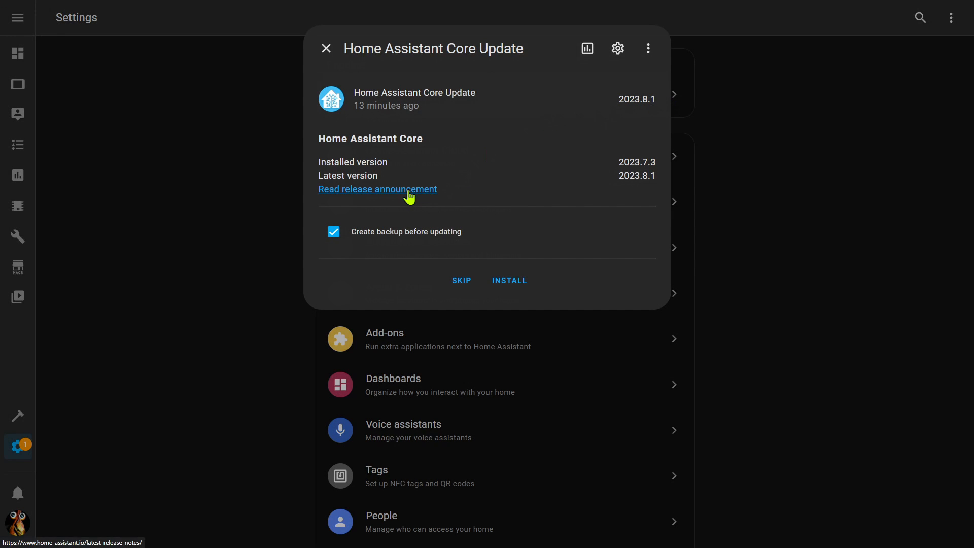
Read the 2023.8 release announcement and the expanded MQTT entity-naming breaking change.
left_click(378, 189)
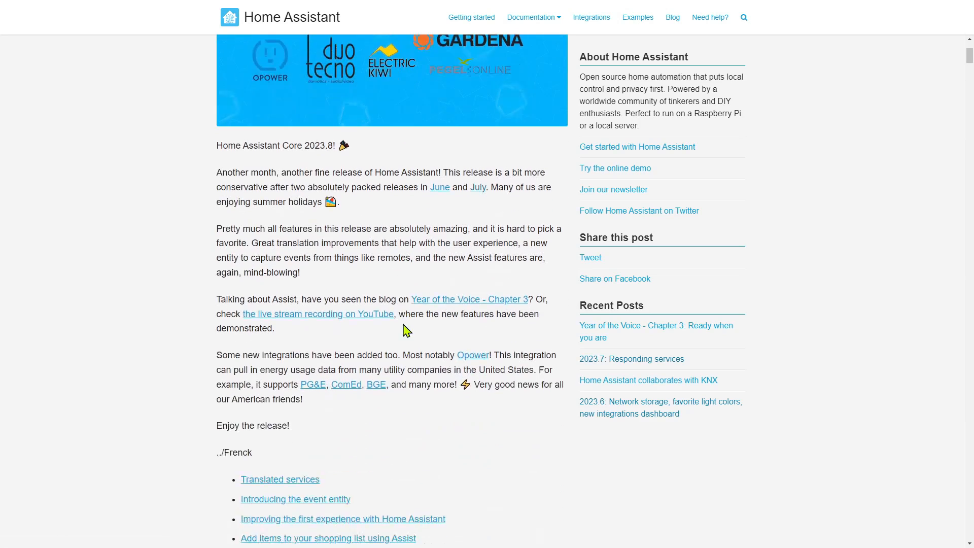
scroll("down", 3)
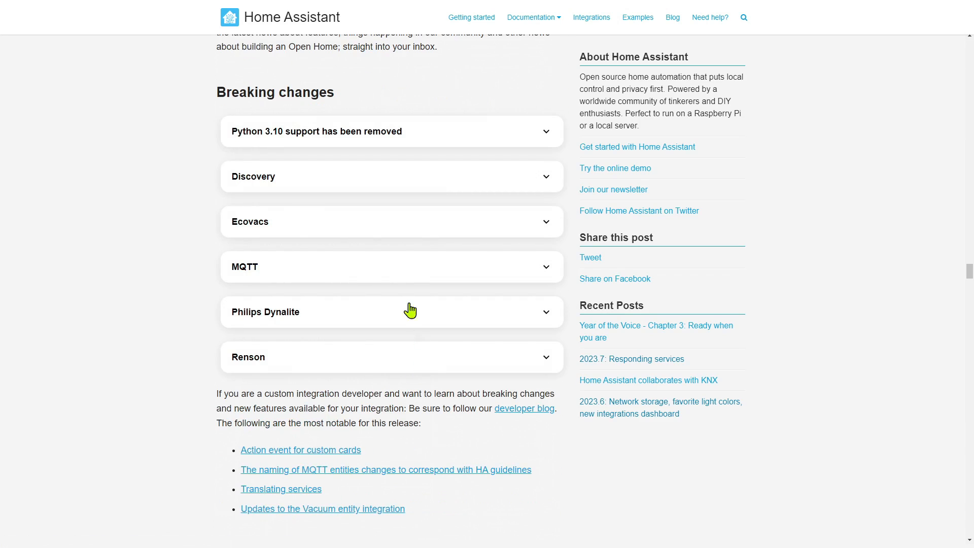
left_click(392, 266)
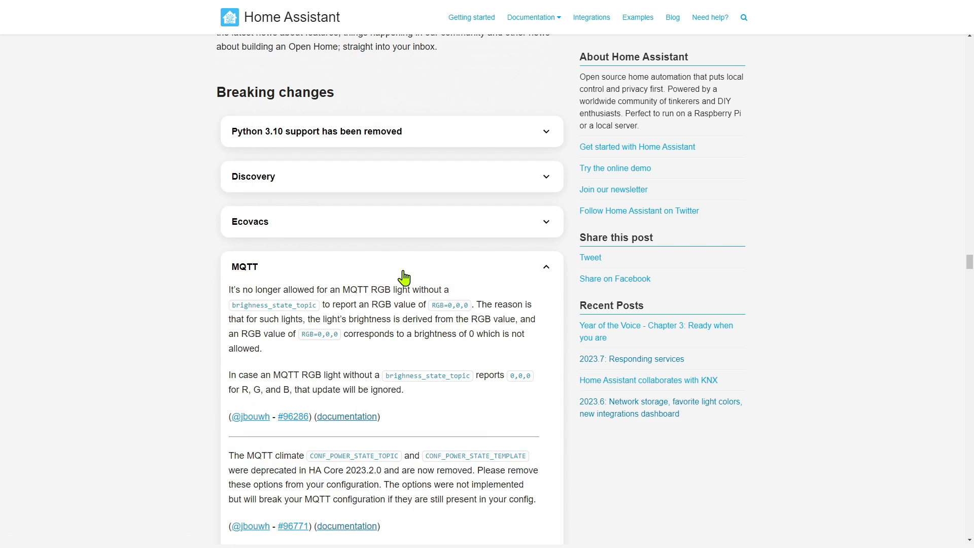
mouse_move(529, 400)
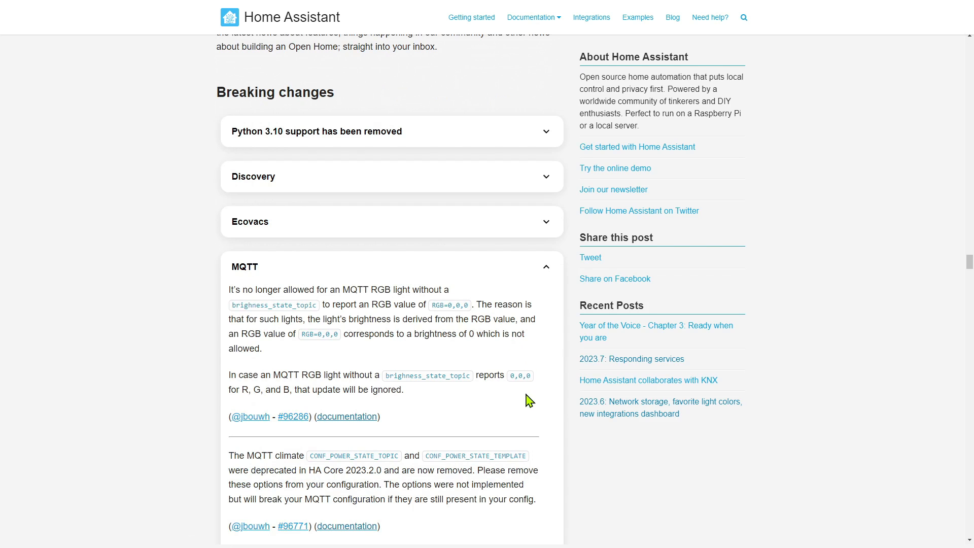
scroll("down", 3)
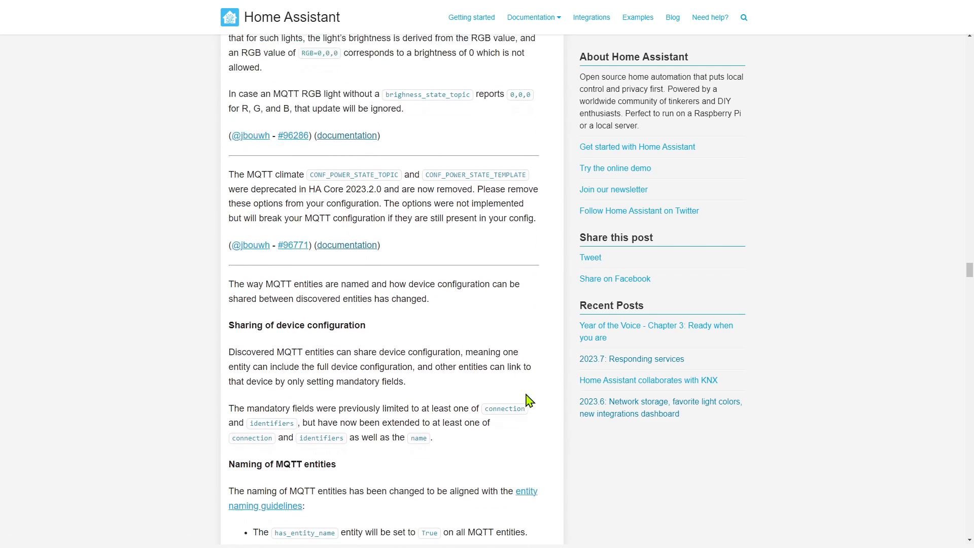
scroll("down", 3)
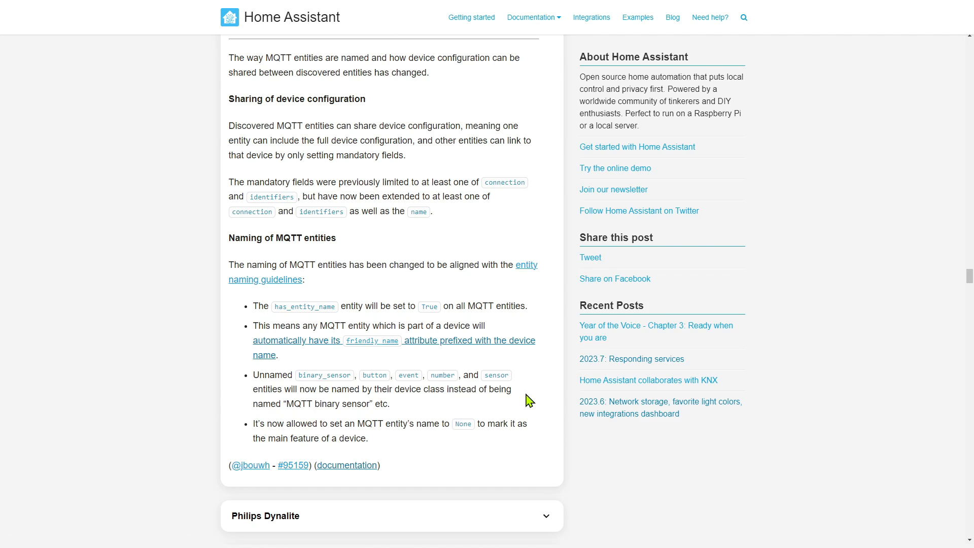
scroll("up", 3)
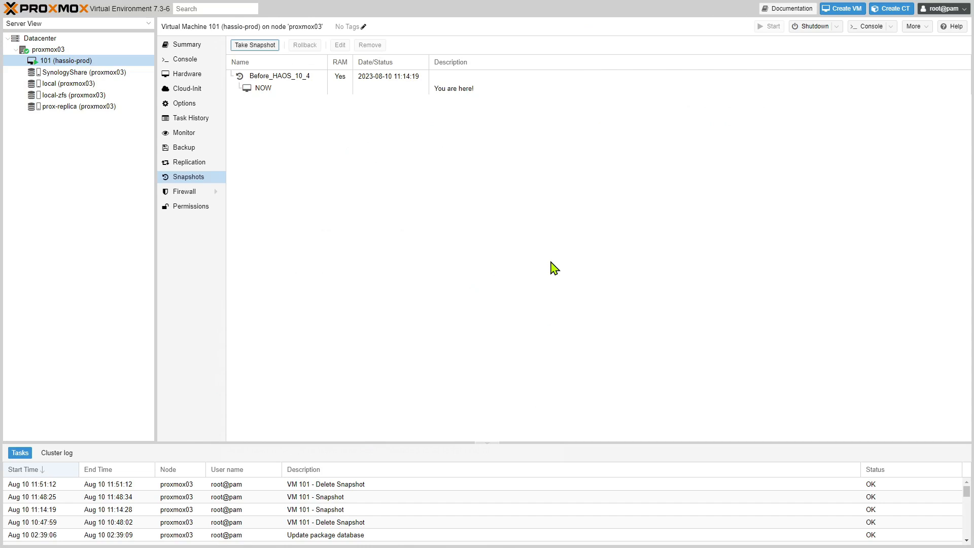
mouse_move(517, 248)
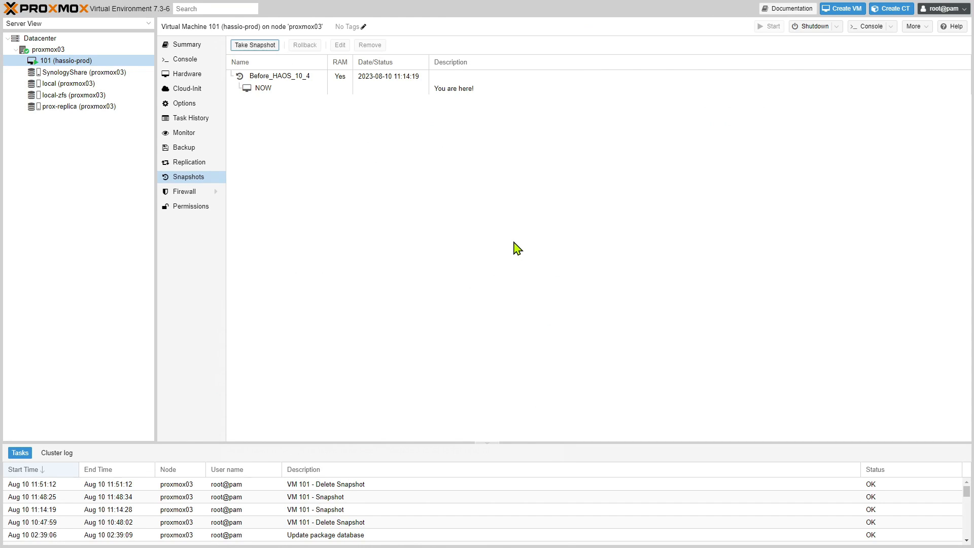
mouse_move(279, 58)
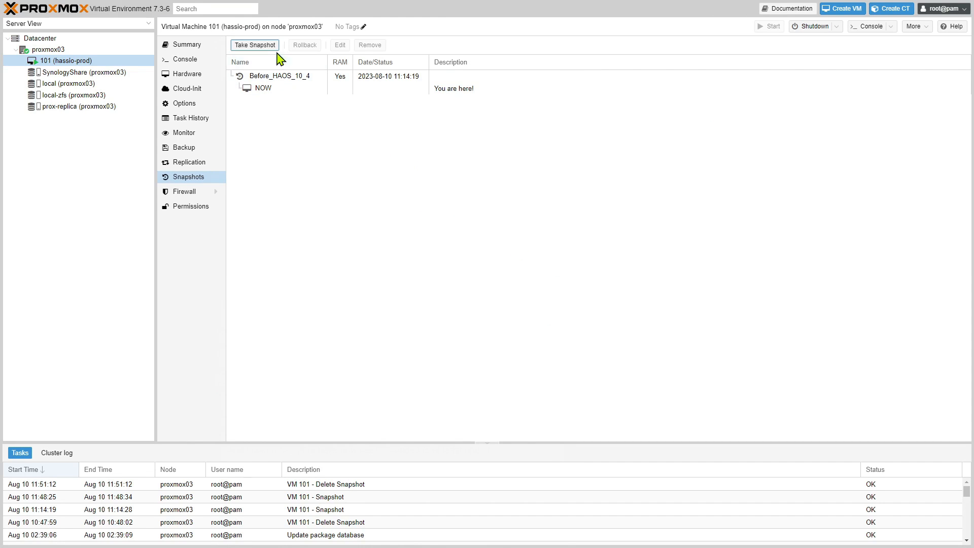
Take a hassio-prod VM snapshot named Before_Core_2023_8.
left_click(254, 45)
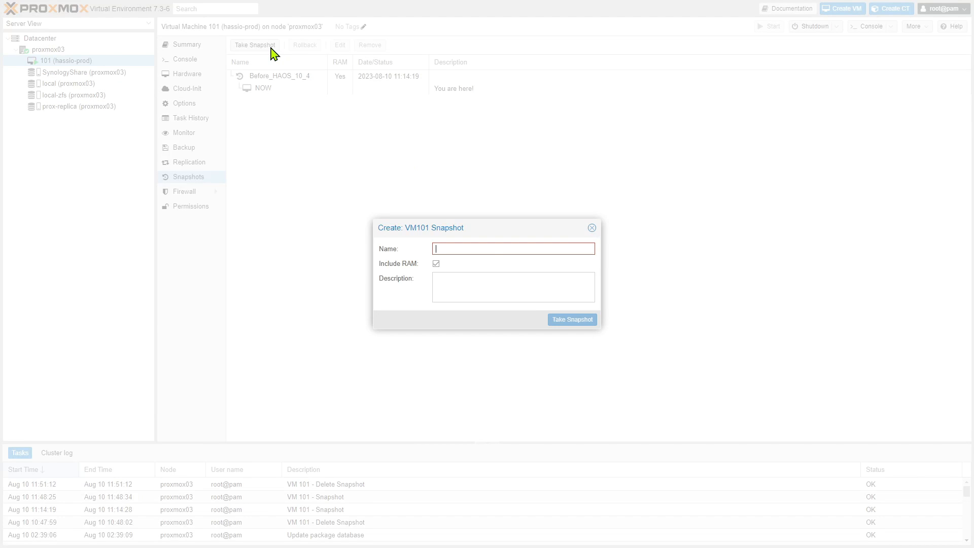
type("Before_Core_2023_8")
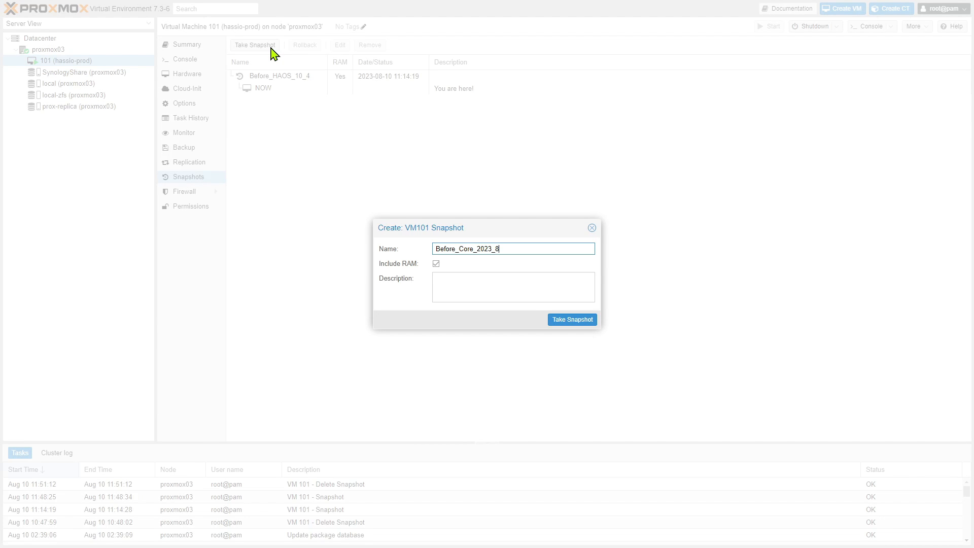
mouse_move(590, 352)
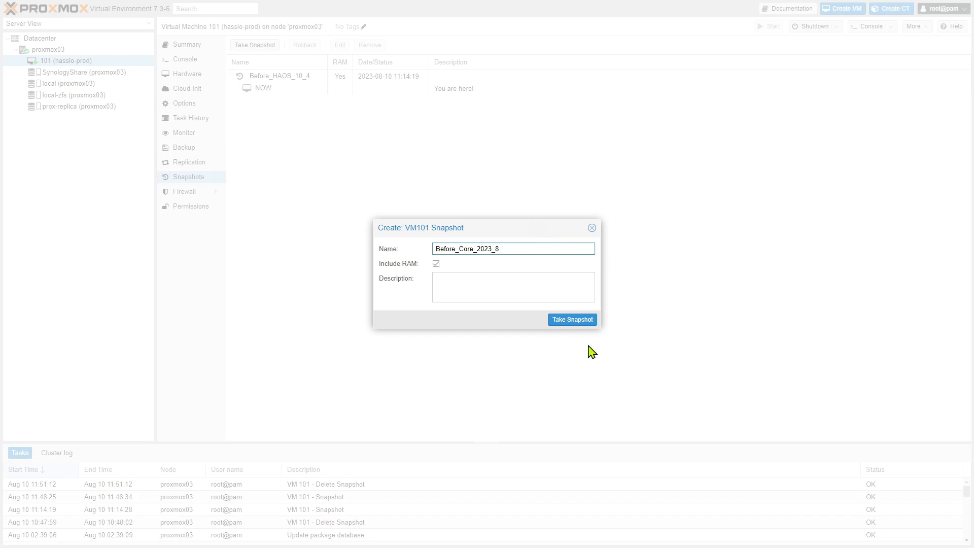
left_click(571, 320)
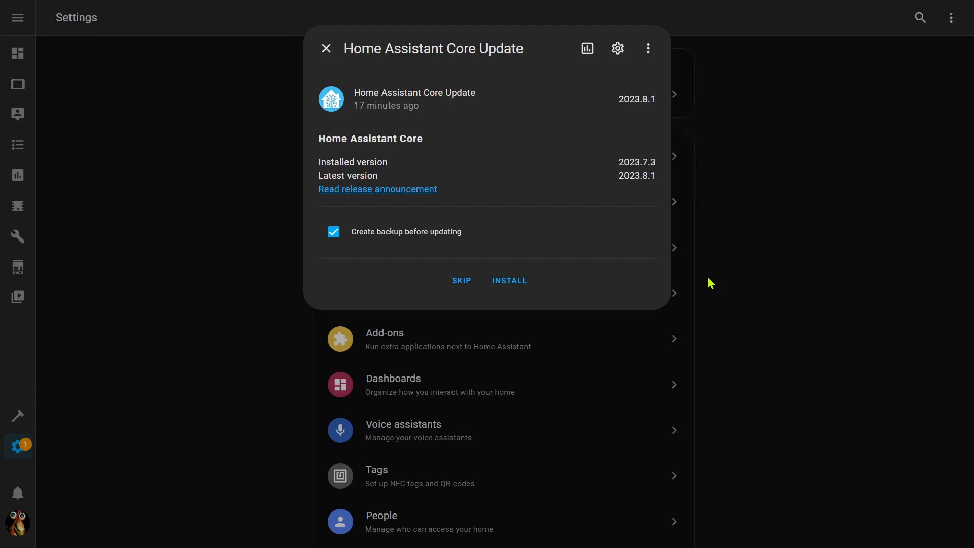
mouse_move(569, 250)
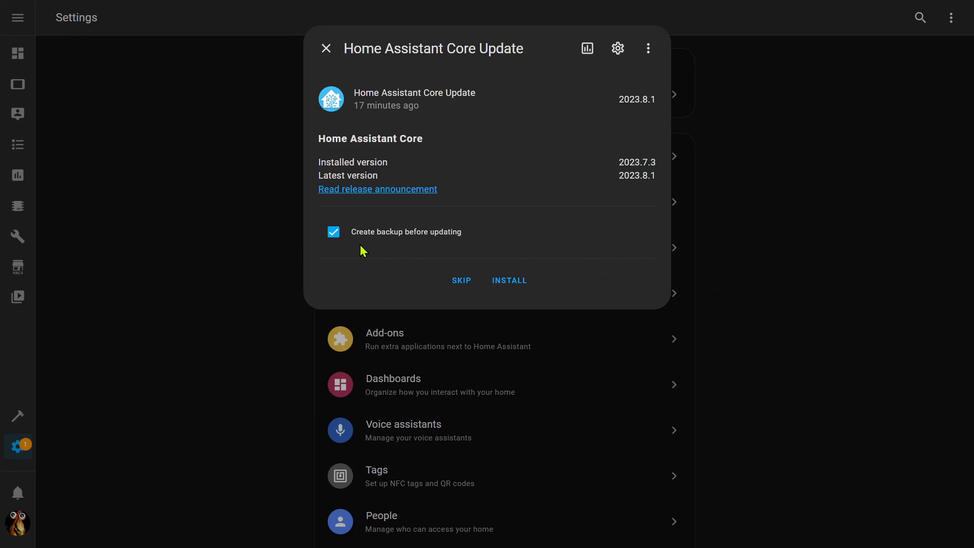
mouse_move(397, 247)
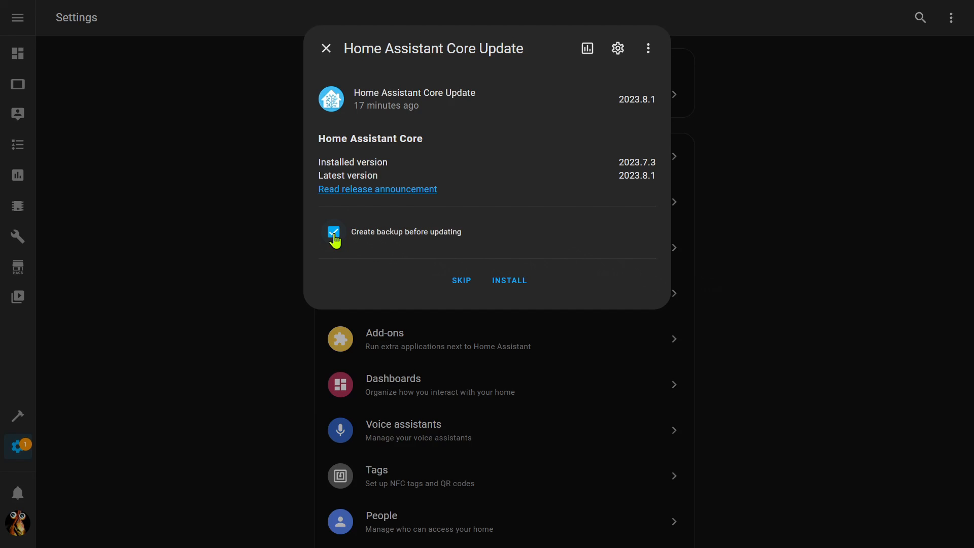
Install Core 2023.8.1 with 'Create backup before updating' turned off and close the dialog.
left_click(334, 231)
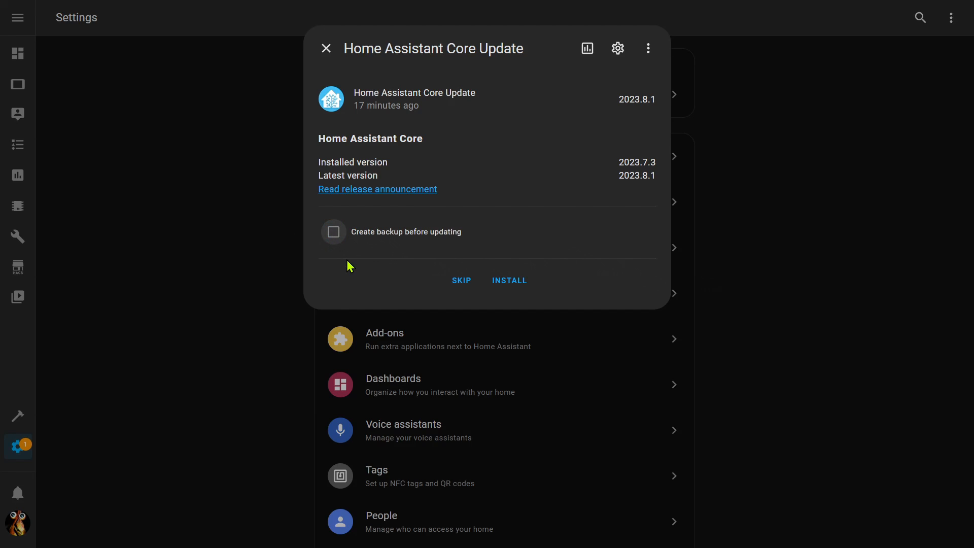
mouse_move(521, 268)
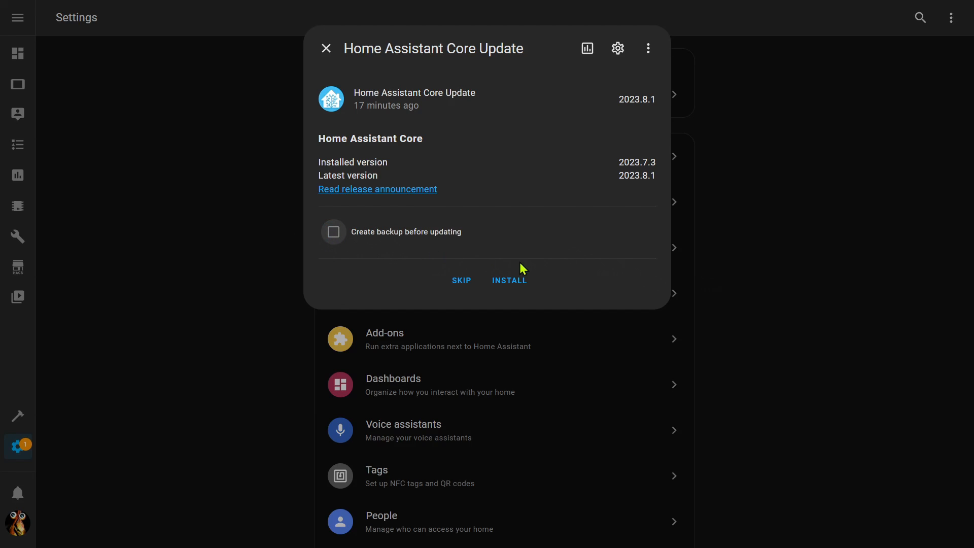
left_click(509, 280)
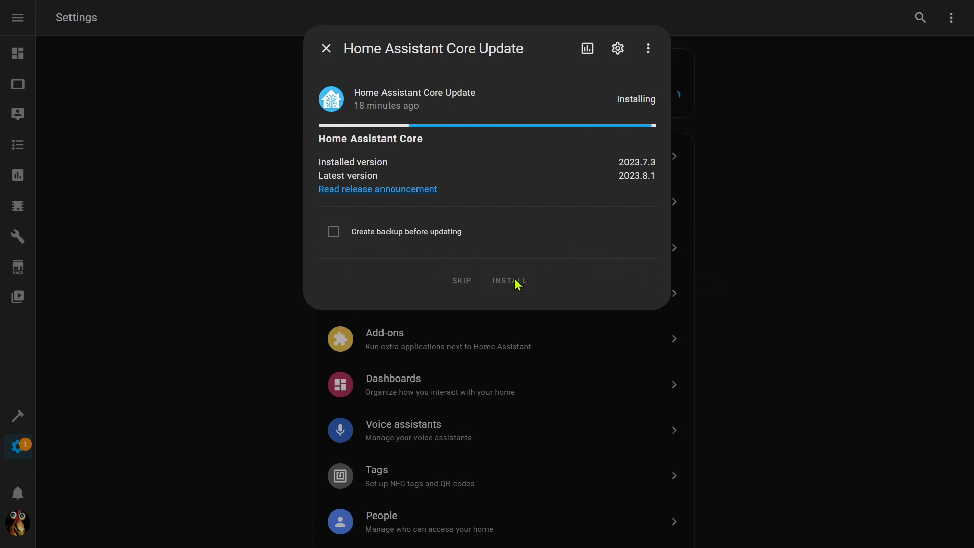
mouse_move(84, 491)
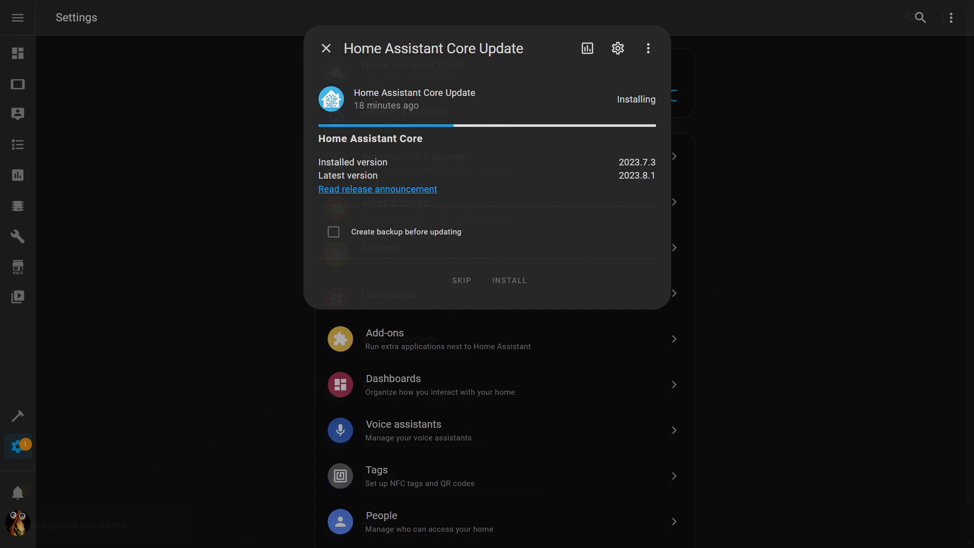
left_click(326, 48)
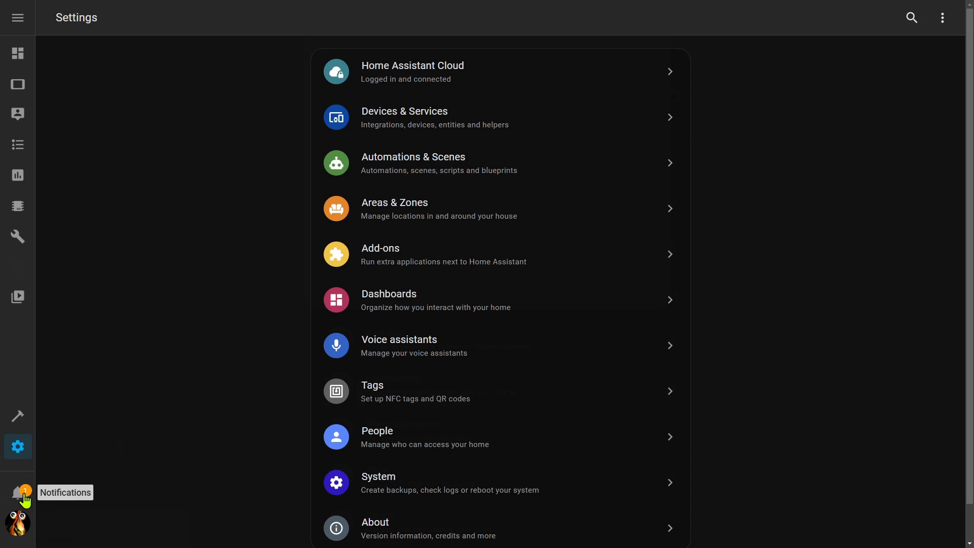
Check the discovery invalid-config notification's logs for new issues and return to Settings.
left_click(18, 491)
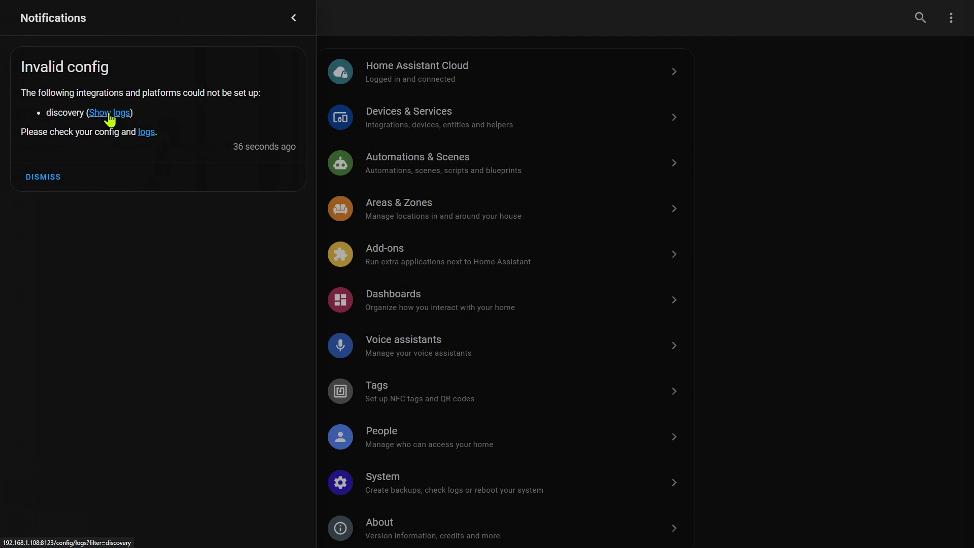
left_click(109, 112)
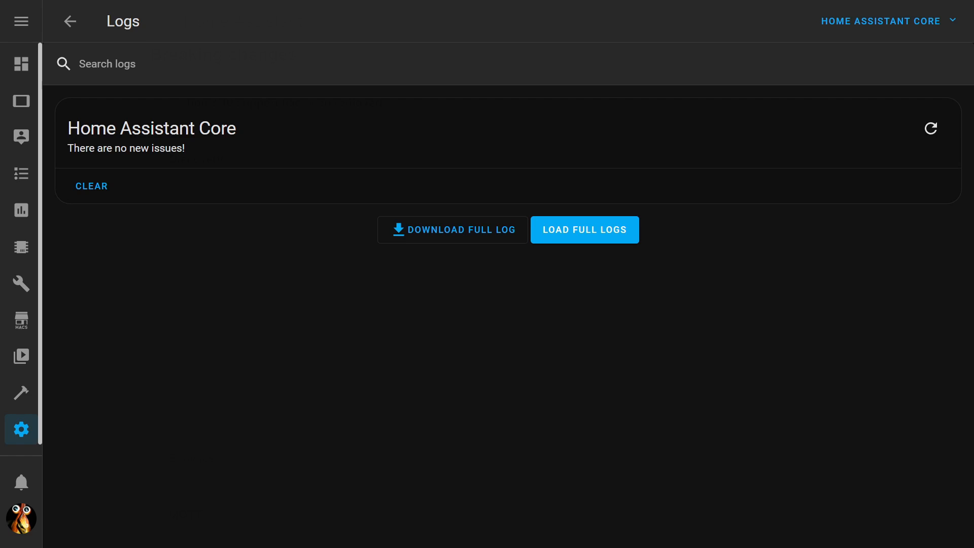
mouse_move(21, 428)
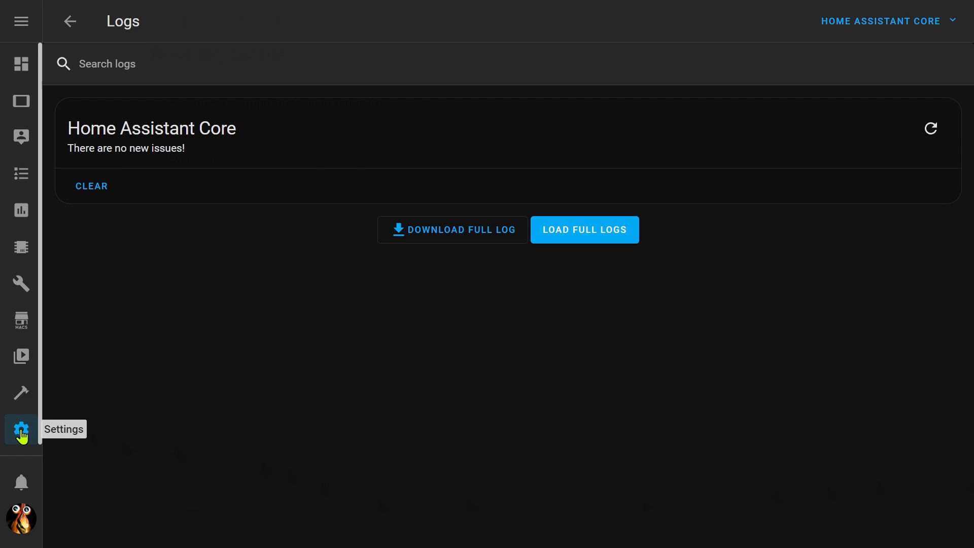
left_click(22, 428)
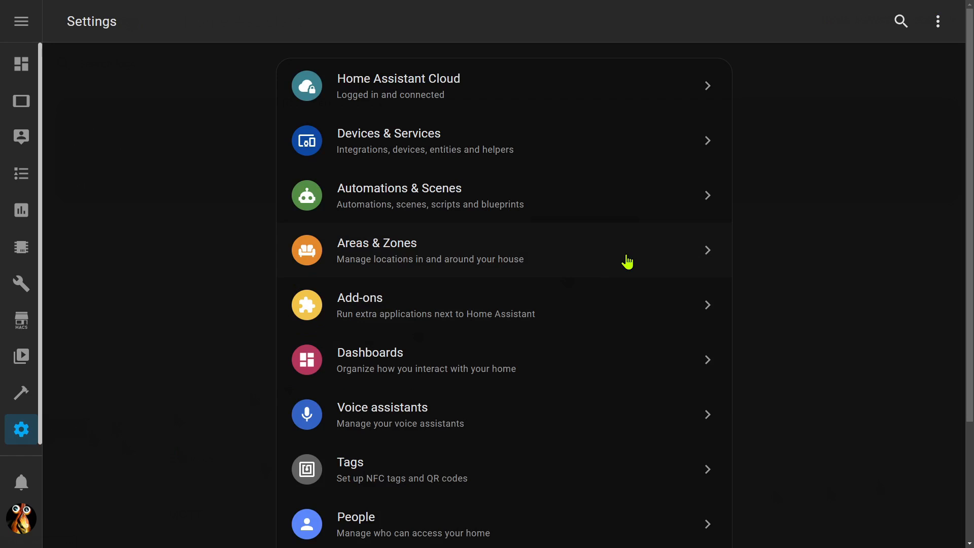